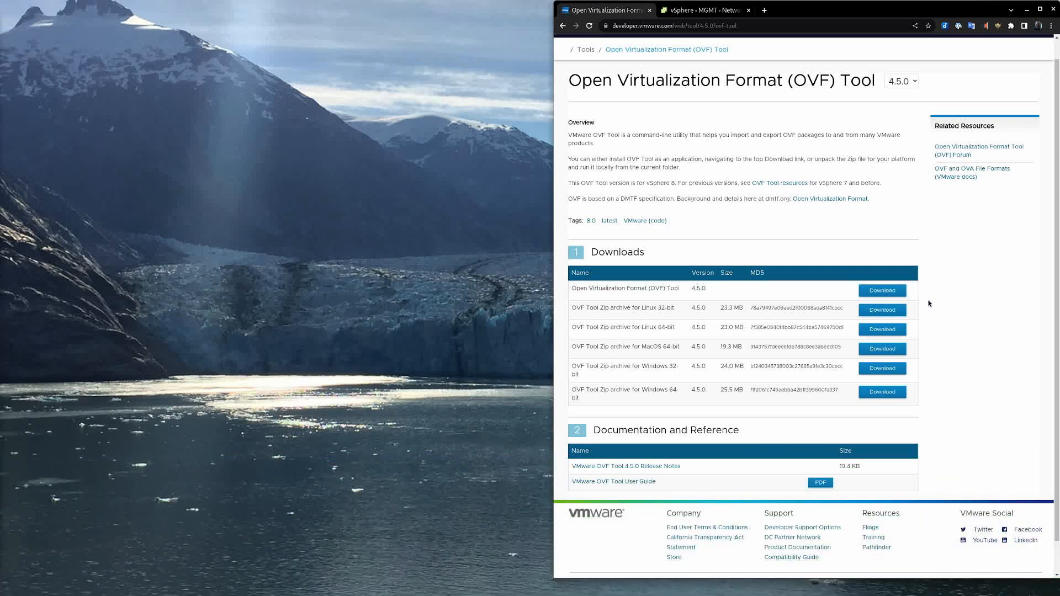
{"action": "mouse_move", "coordinate": [1005, 277]}
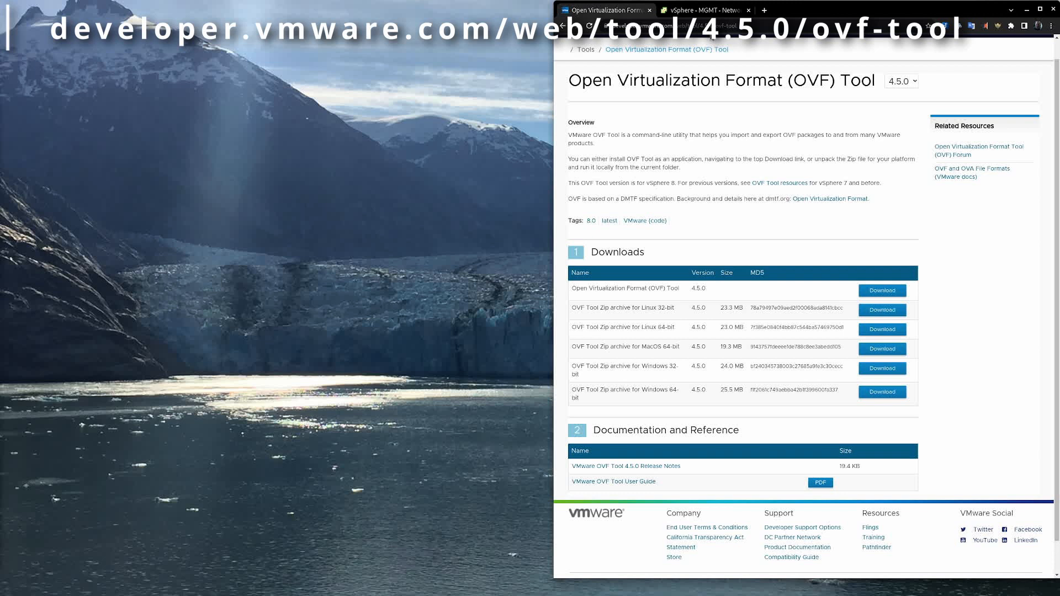
{"action": "mouse_move", "coordinate": [980, 312]}
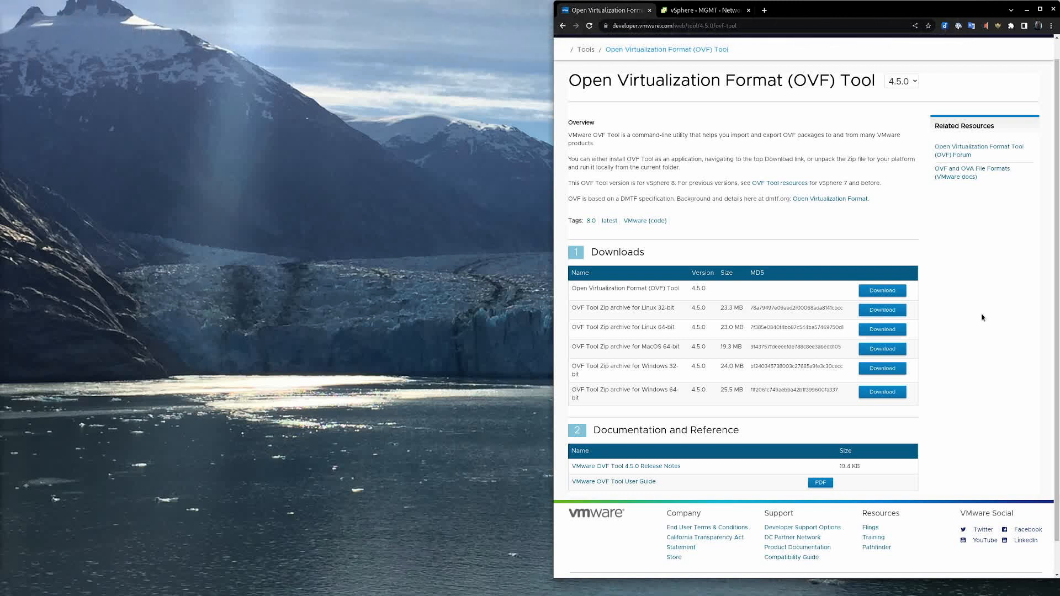
{"action": "mouse_move", "coordinate": [954, 277]}
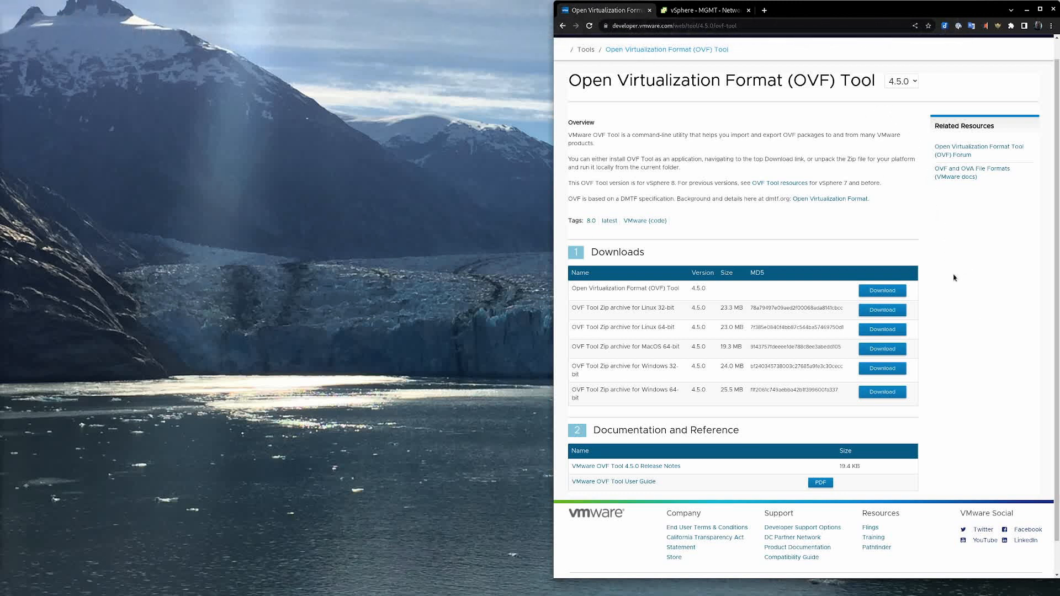
{"action": "mouse_move", "coordinate": [964, 280]}
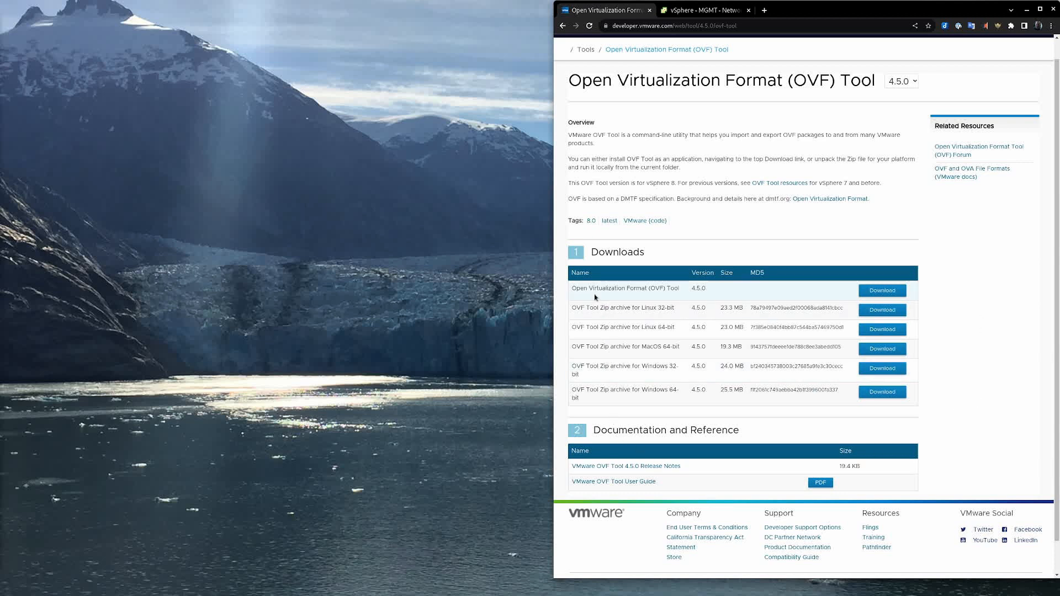
{"action": "mouse_move", "coordinate": [674, 337]}
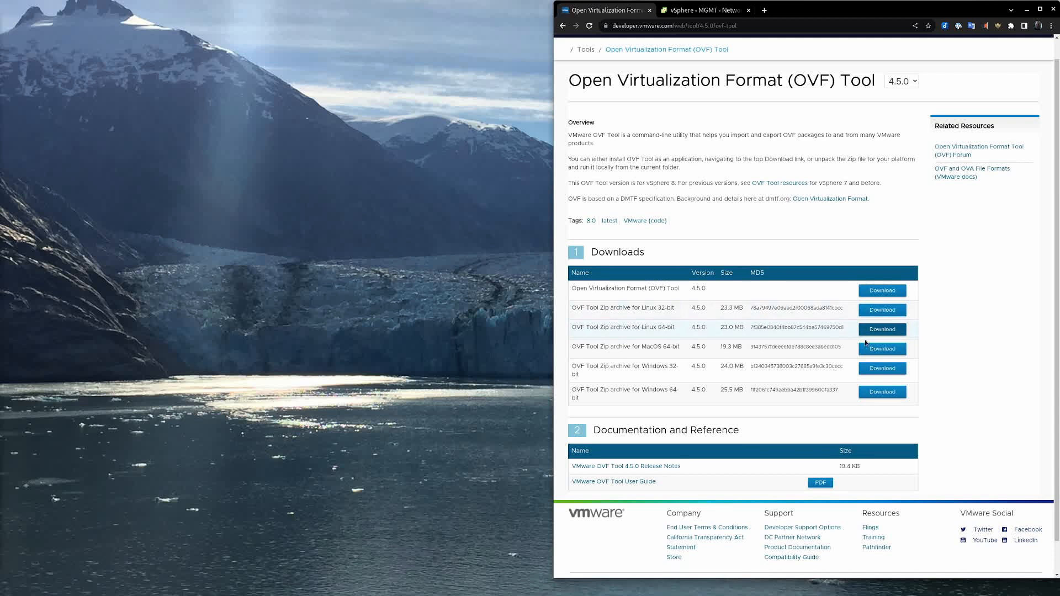
Download the 64-bit Linux VMware-ovftool zip and extract it with unzip.
{"action": "left_click", "coordinate": [881, 329]}
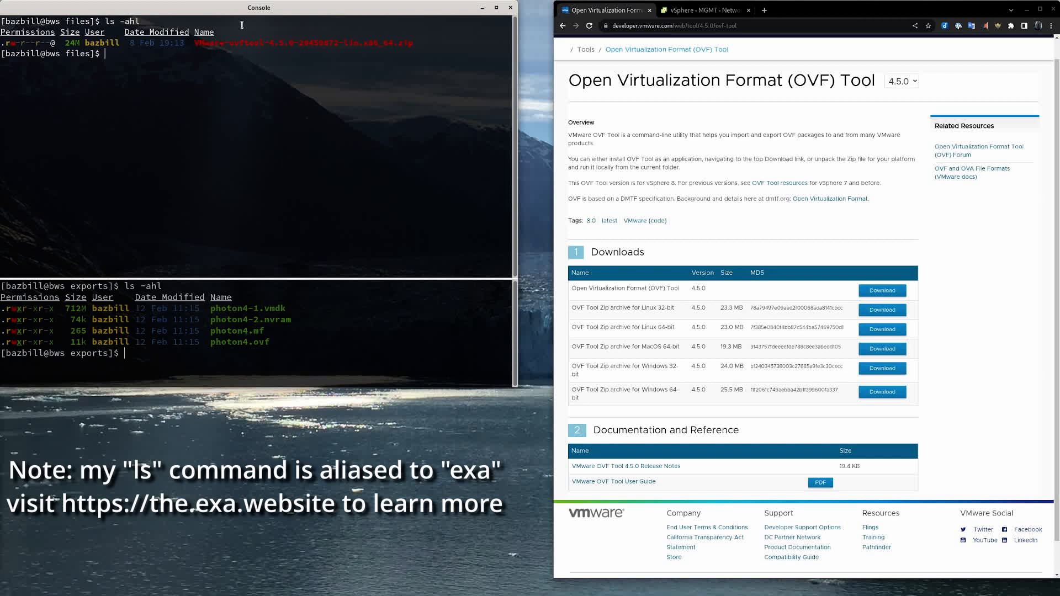
{"action": "mouse_move", "coordinate": [272, 50]}
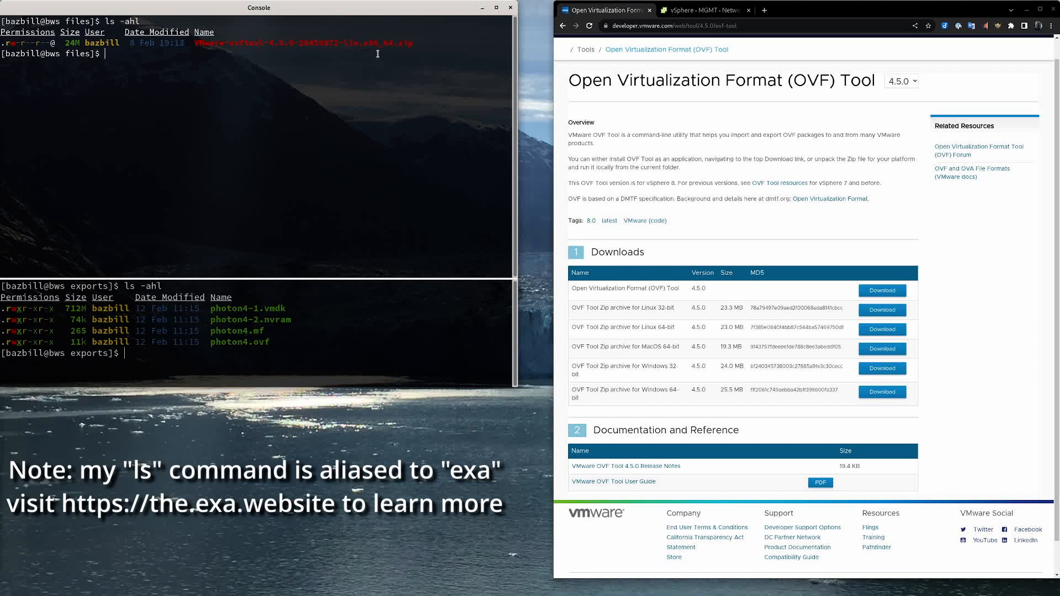
{"action": "mouse_move", "coordinate": [435, 51]}
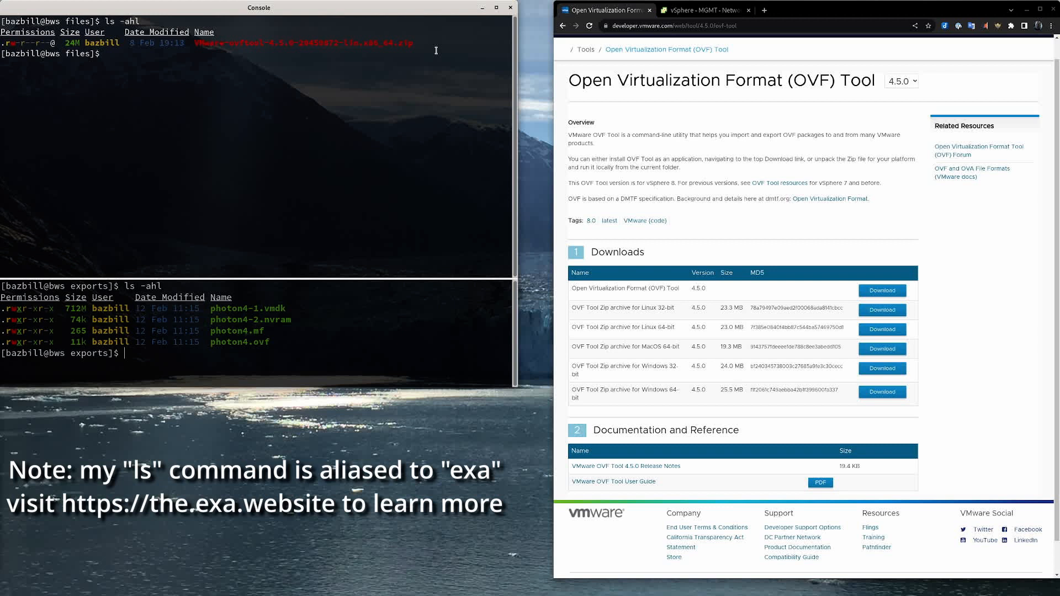
{"action": "type", "text": "unzip"}
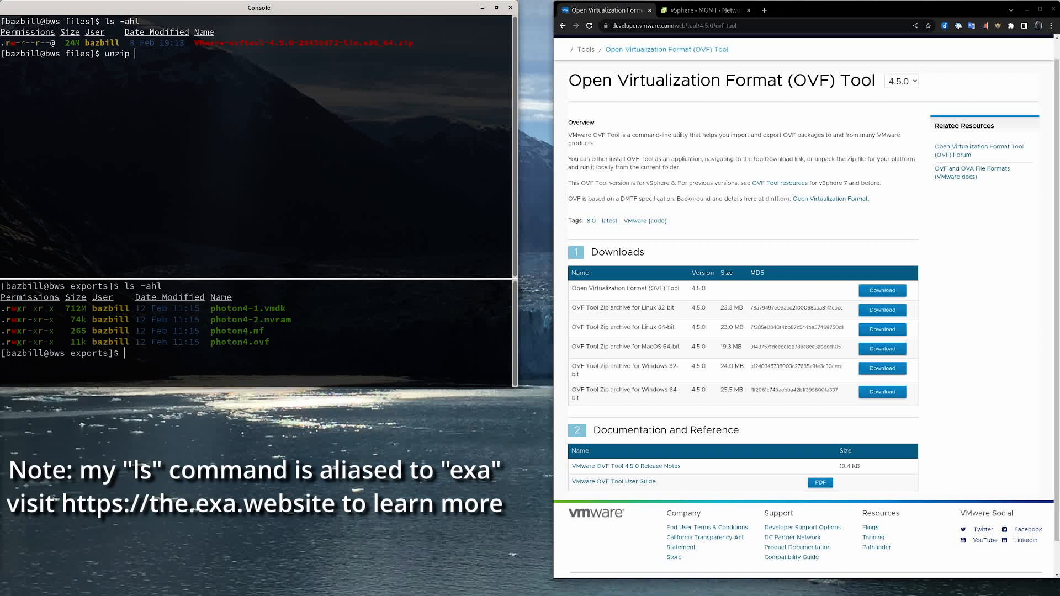
{"action": "key", "text": "Return"}
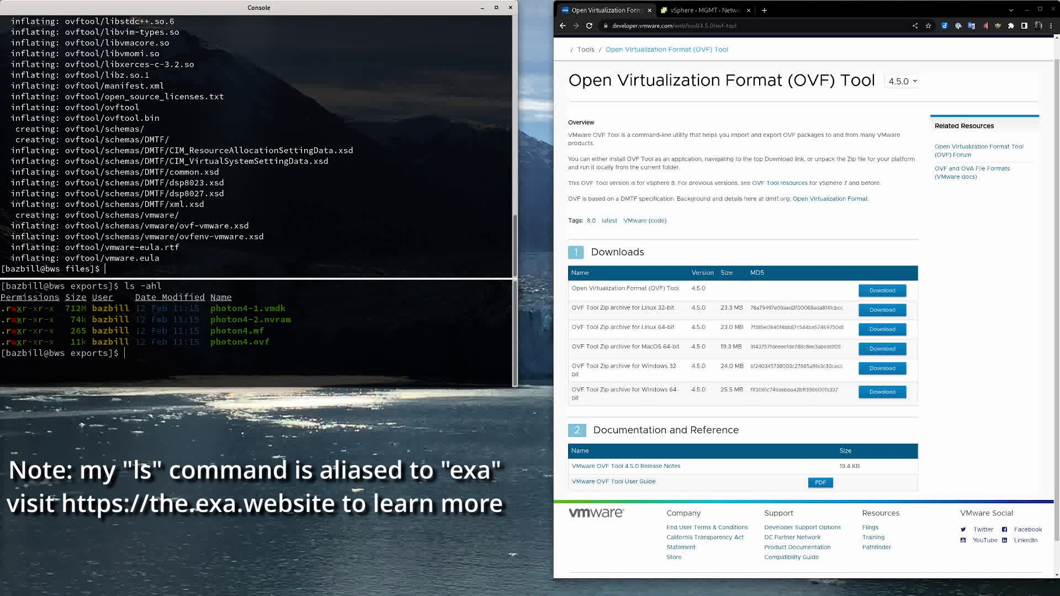
List the current directory and the extracted ovftool folder contents in detail with ls -ahl.
{"action": "type", "text": "ls -ahl"}
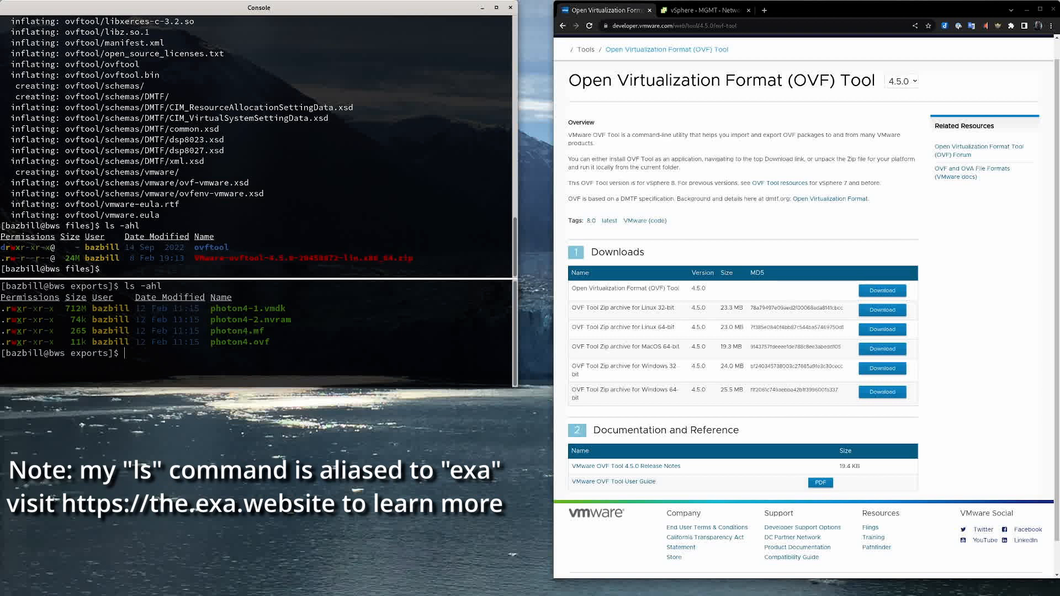
{"action": "type", "text": "ls ovftool/"}
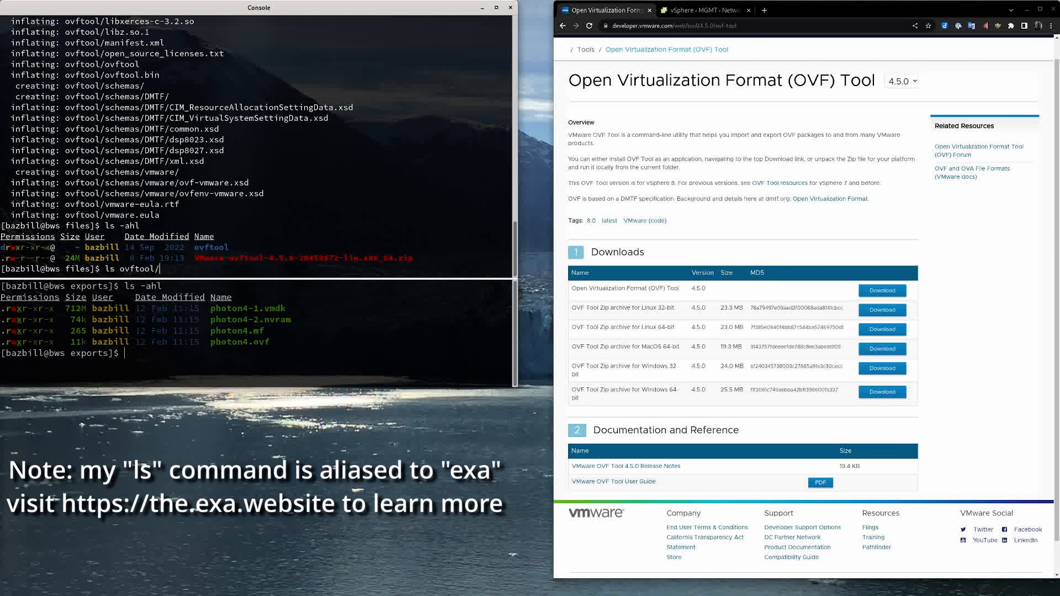
{"action": "key", "text": "Return"}
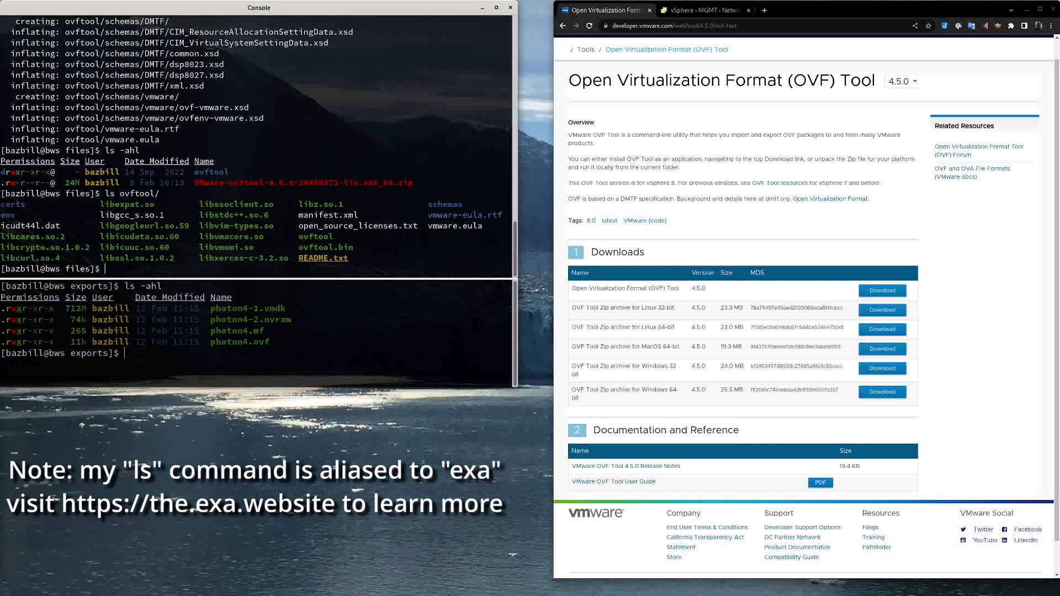
{"action": "mouse_move", "coordinate": [333, 240]}
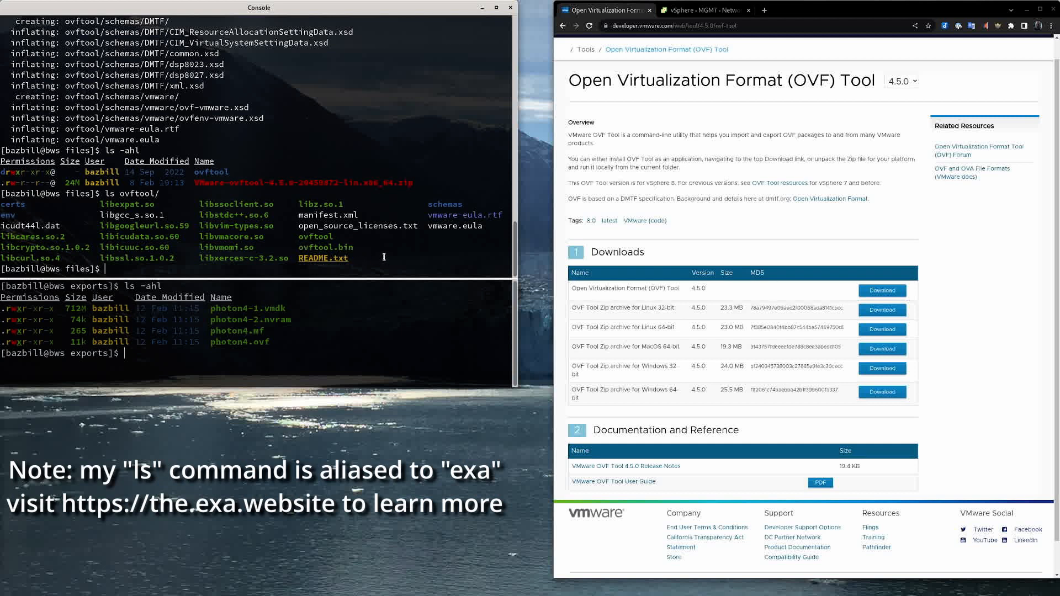
{"action": "type", "text": "ls -"}
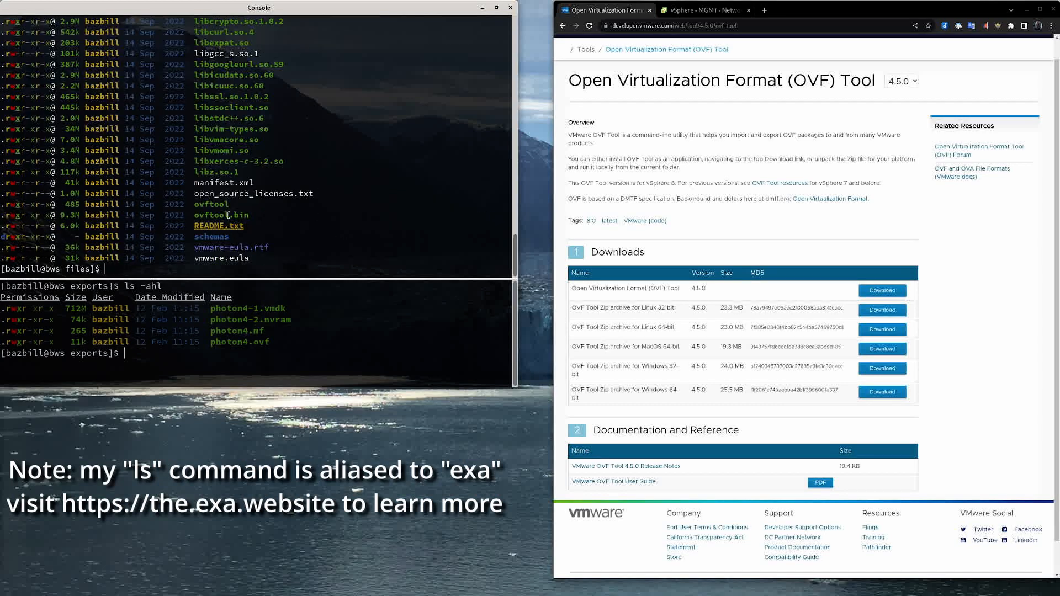
{"action": "double_click", "coordinate": [210, 203]}
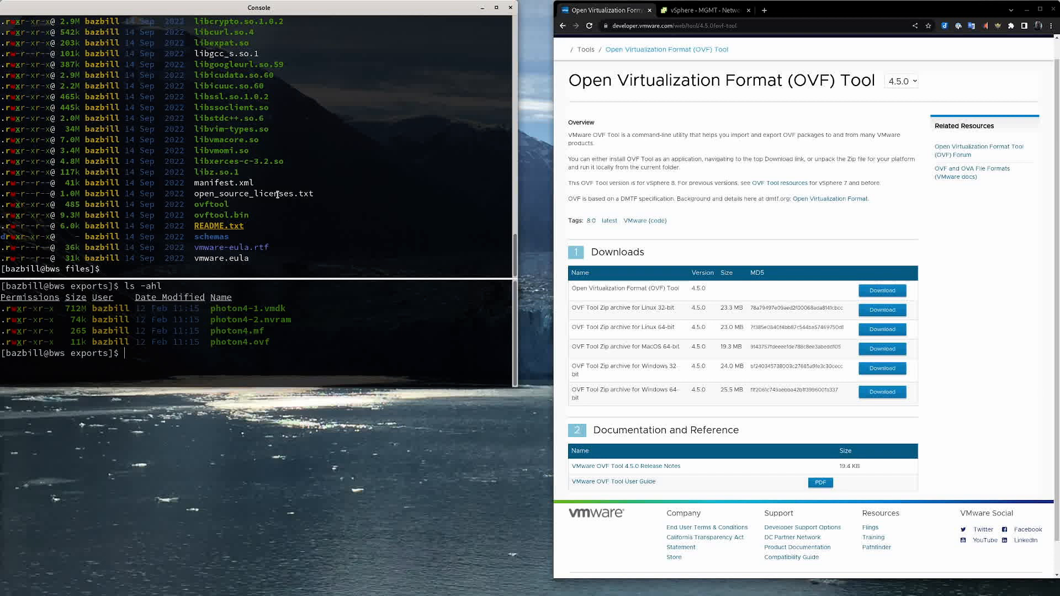
Move the ovftool folder into $HOME/bin with mv.
{"action": "double_click", "coordinate": [78, 268]}
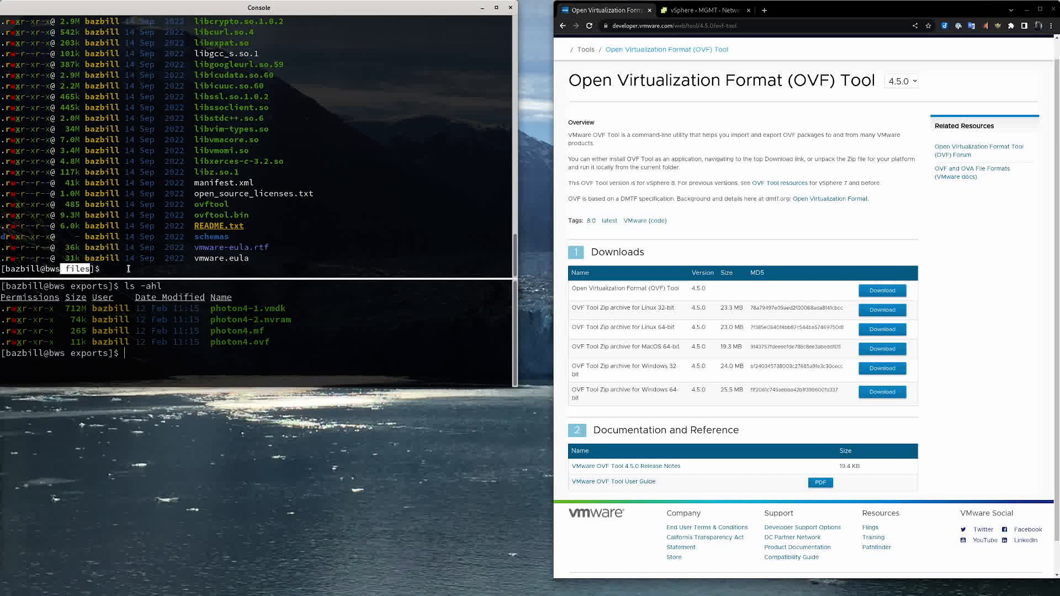
{"action": "type", "text": "mv o"}
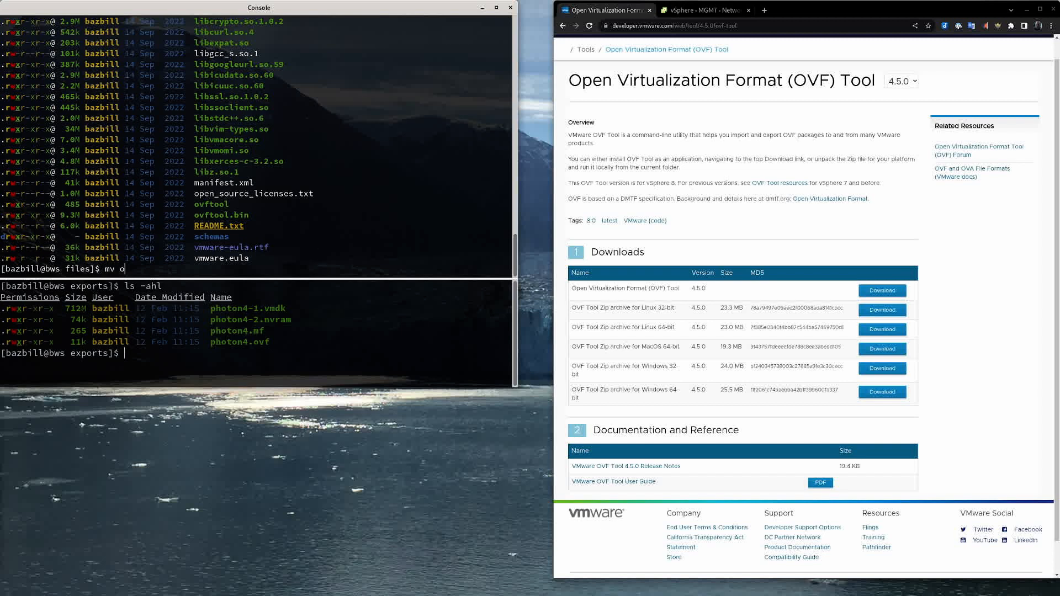
{"action": "type", "text": "v"}
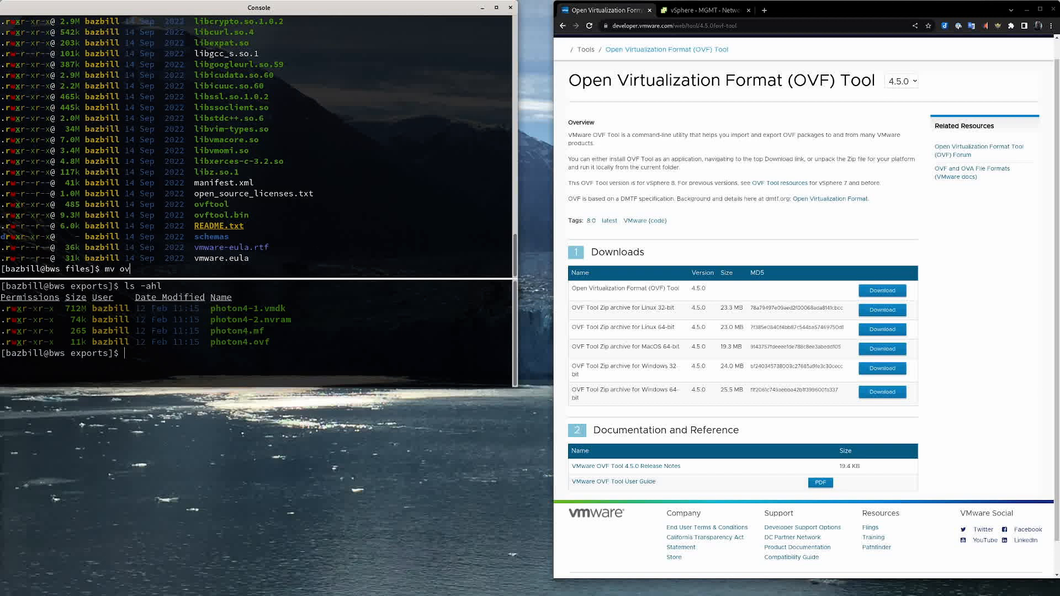
{"action": "type", "text": "ftool"}
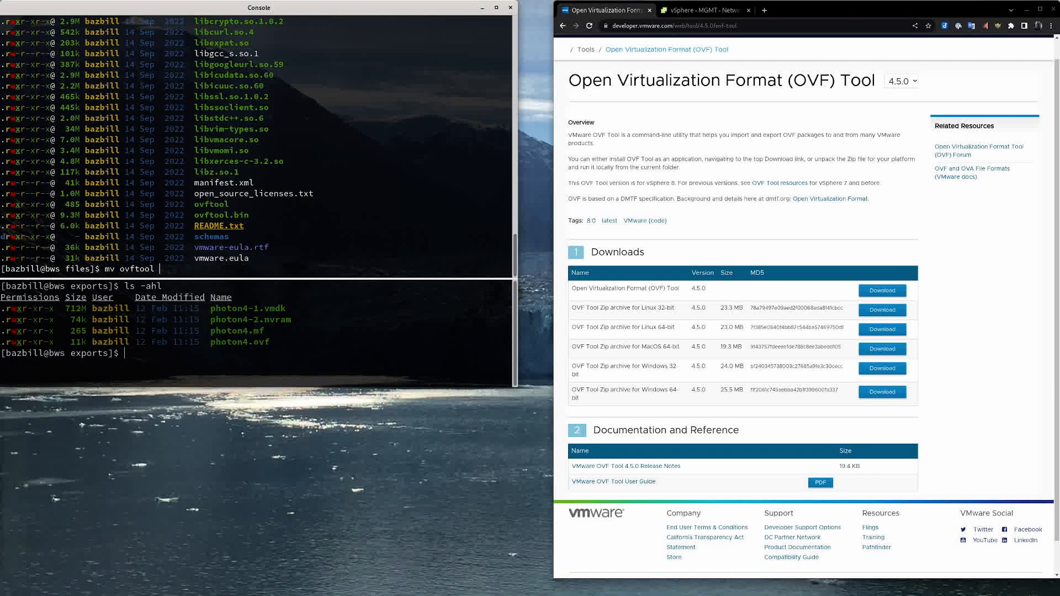
{"action": "type", "text": "$HOME/bin"}
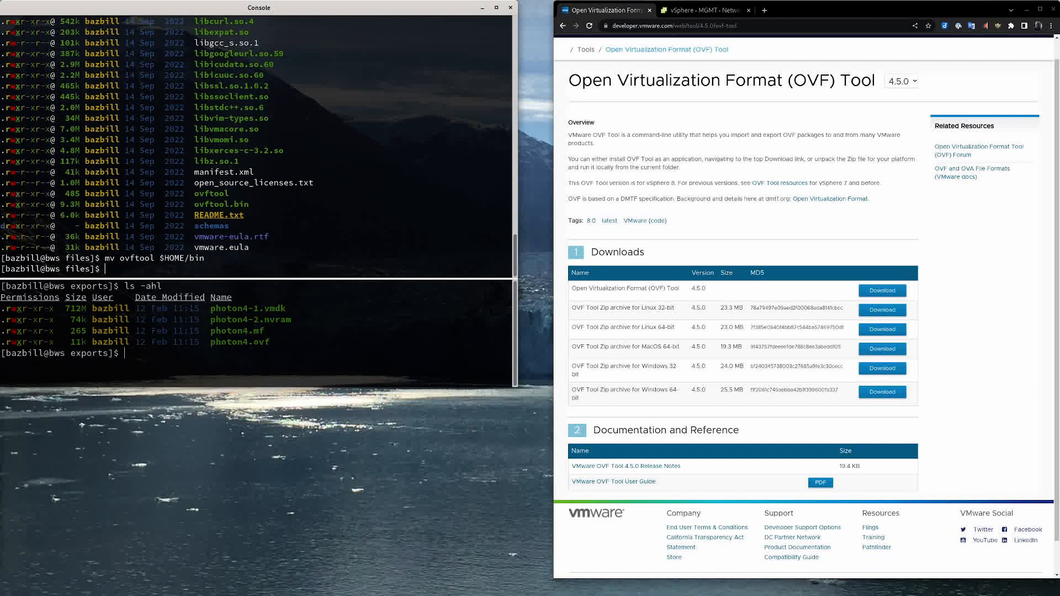
List $HOME/bin in detail to confirm ovftool is there, then begin the vi command.
{"action": "type", "text": "ls -ahl"}
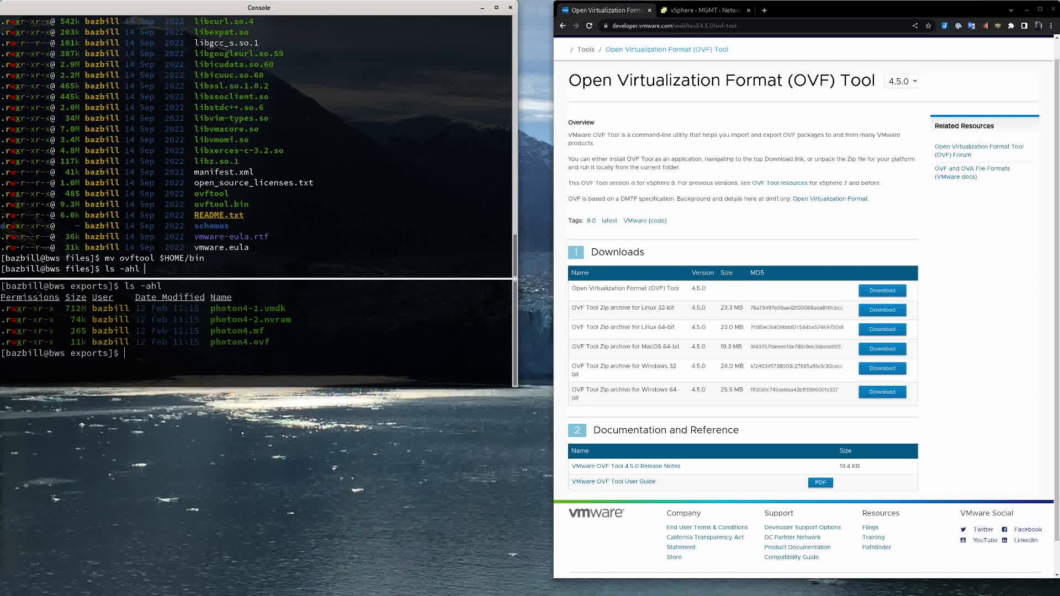
{"action": "type", "text": "$HOME/bin"}
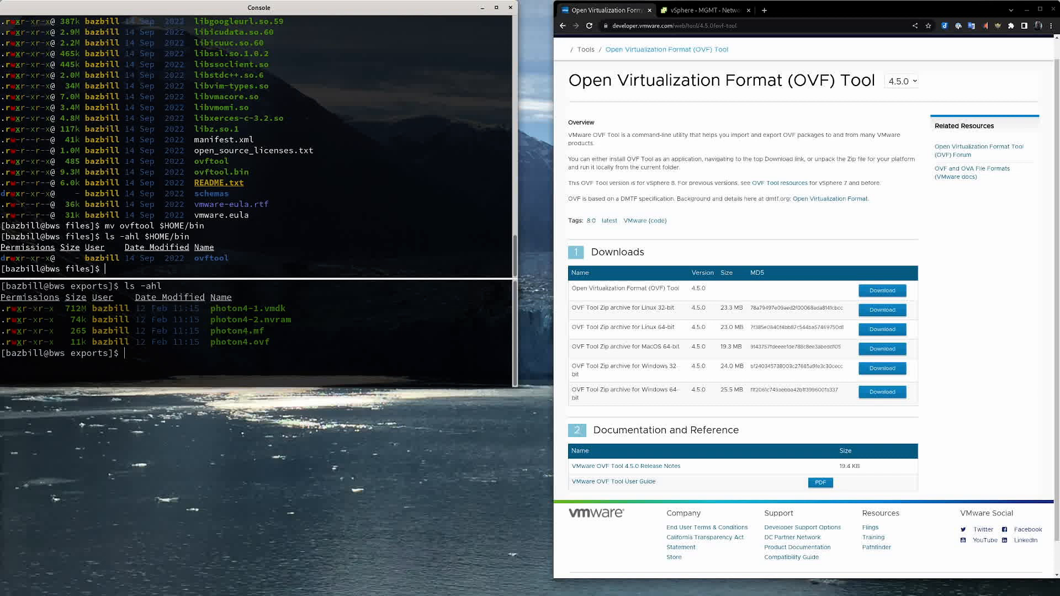
{"action": "type", "text": "vi"}
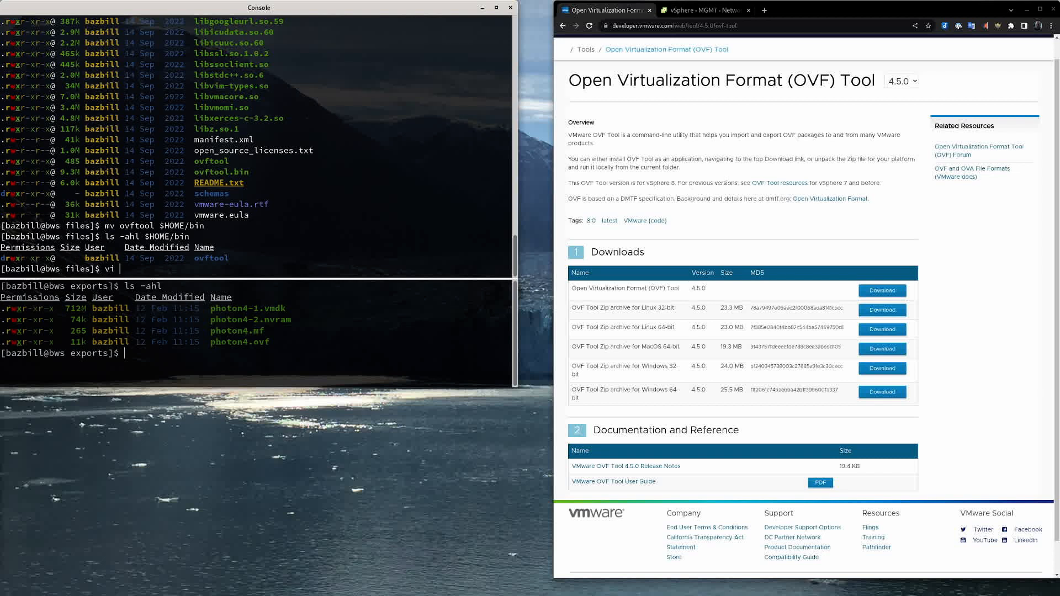
Edit ~/.bashrc in vi to add PATH="$HOME/bin/ovftool:$PATH" and save with :x.
{"action": "type", "text": "~/.bash"}
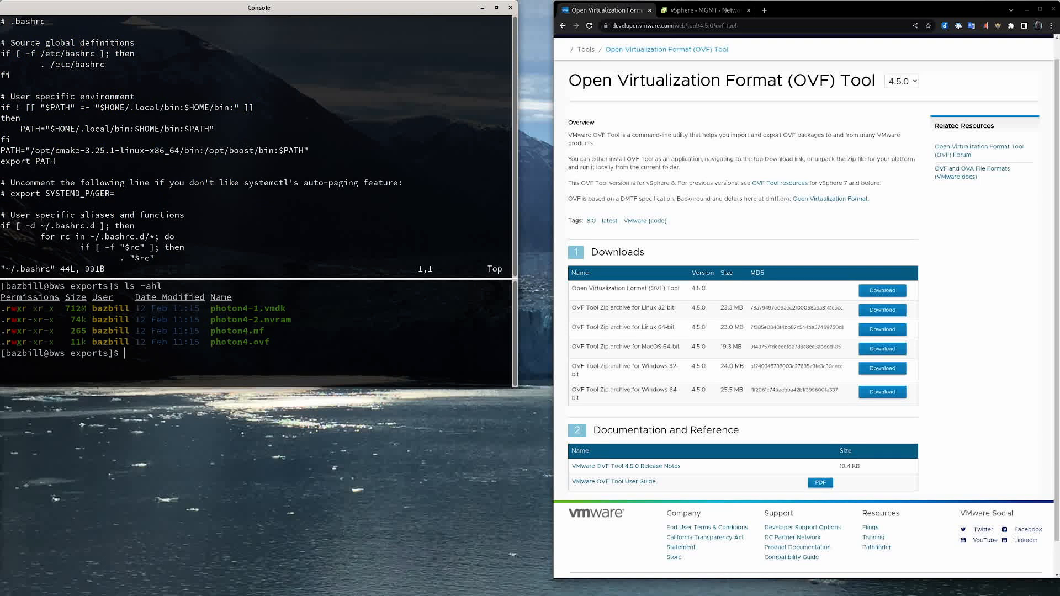
{"action": "key", "text": "Down"}
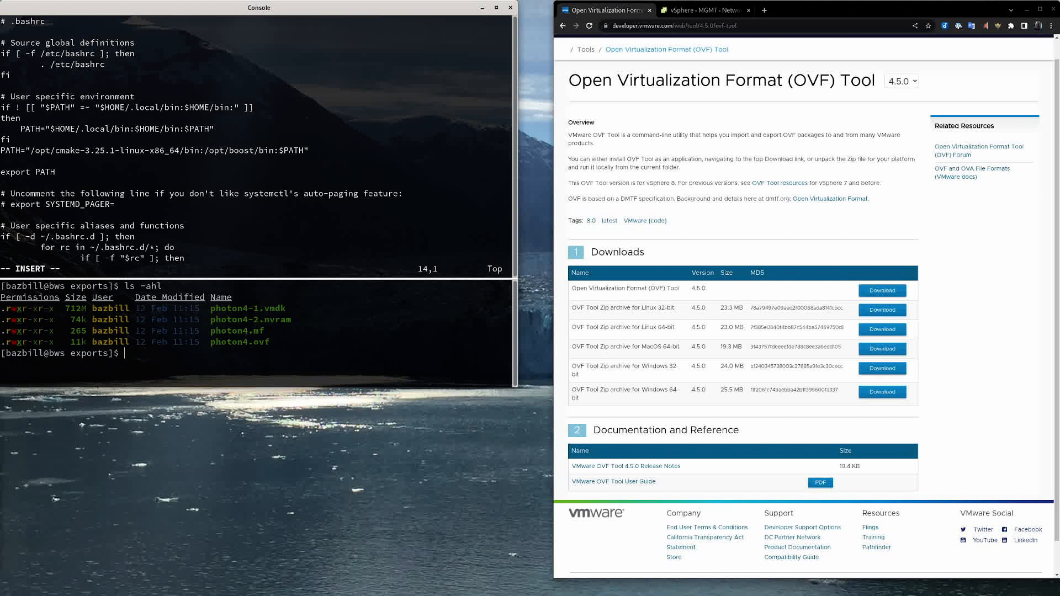
{"action": "type", "text": "PAT"}
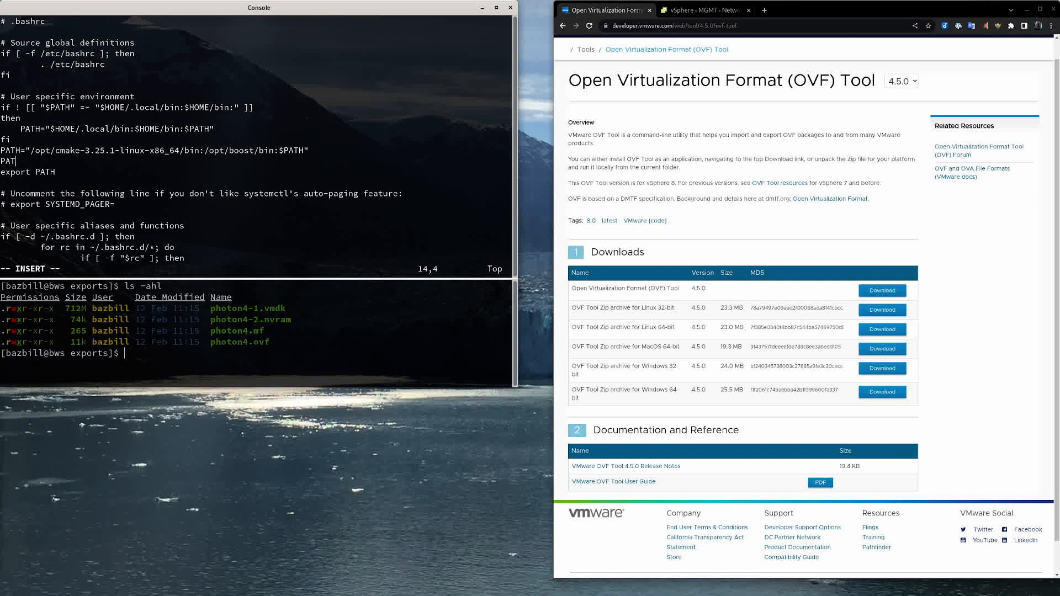
{"action": "type", "text": "H=\""}
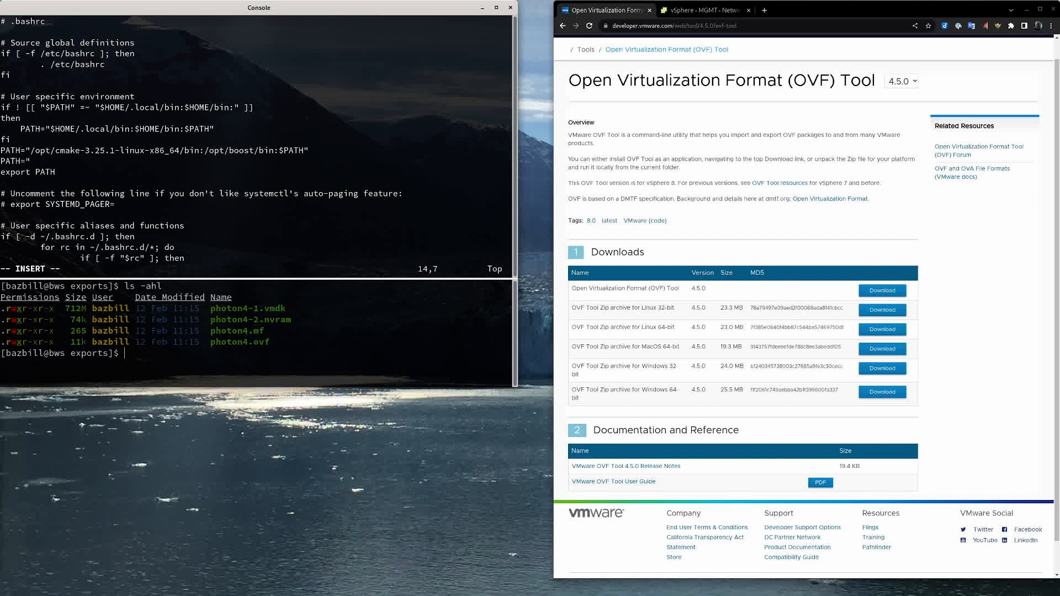
{"action": "type", "text": "$HOME"}
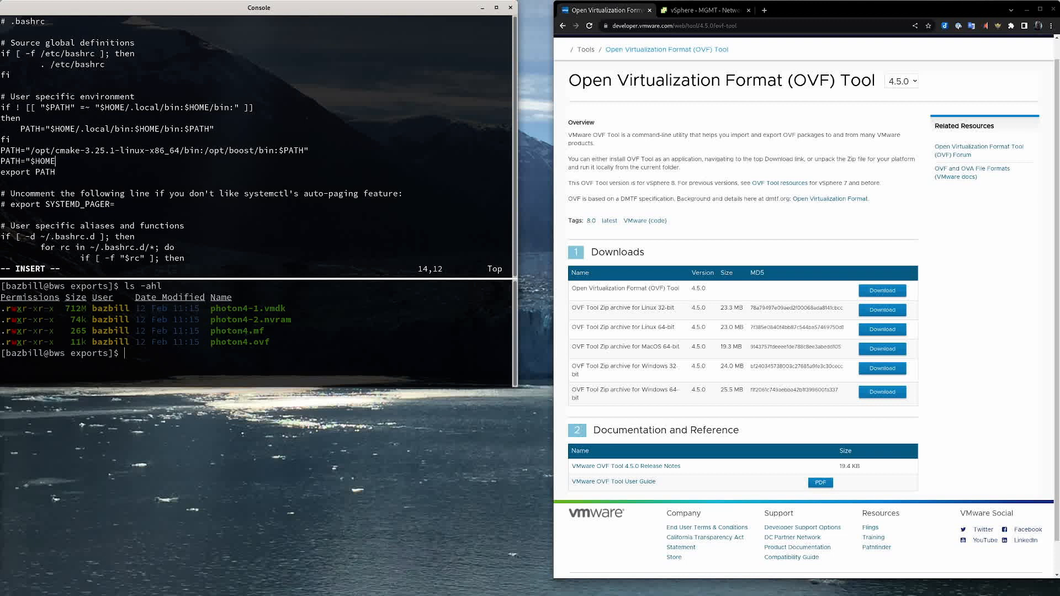
{"action": "type", "text": "/bin/o"}
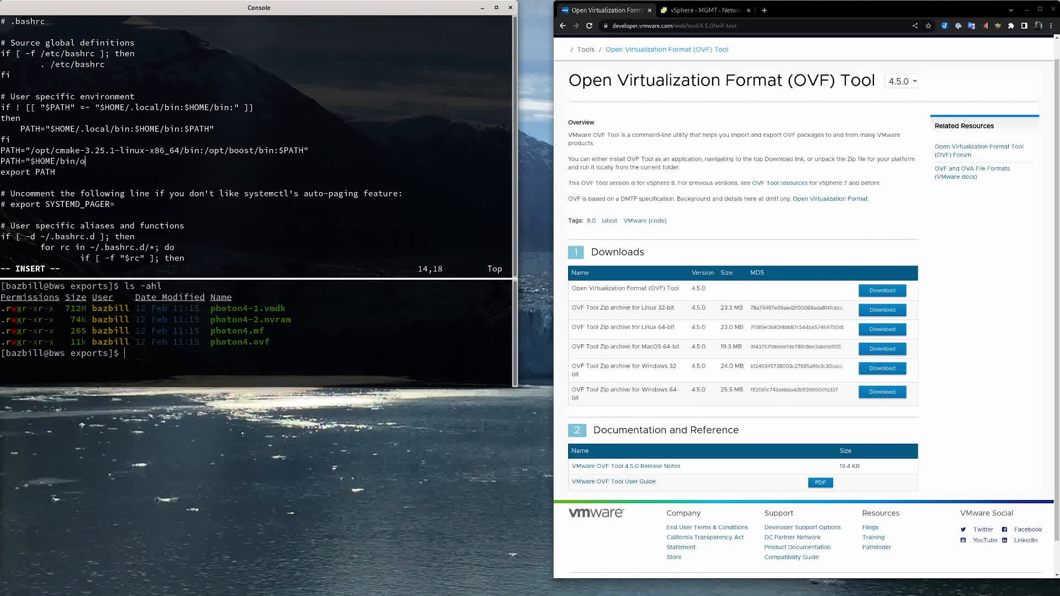
{"action": "type", "text": "vftoo"}
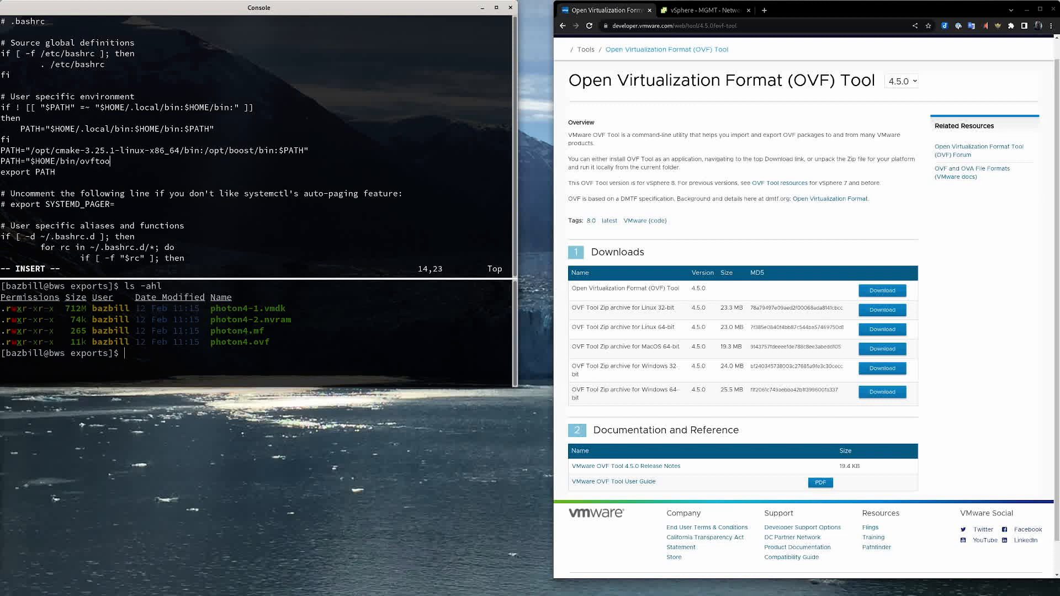
{"action": "type", "text": "l:$PATH"}
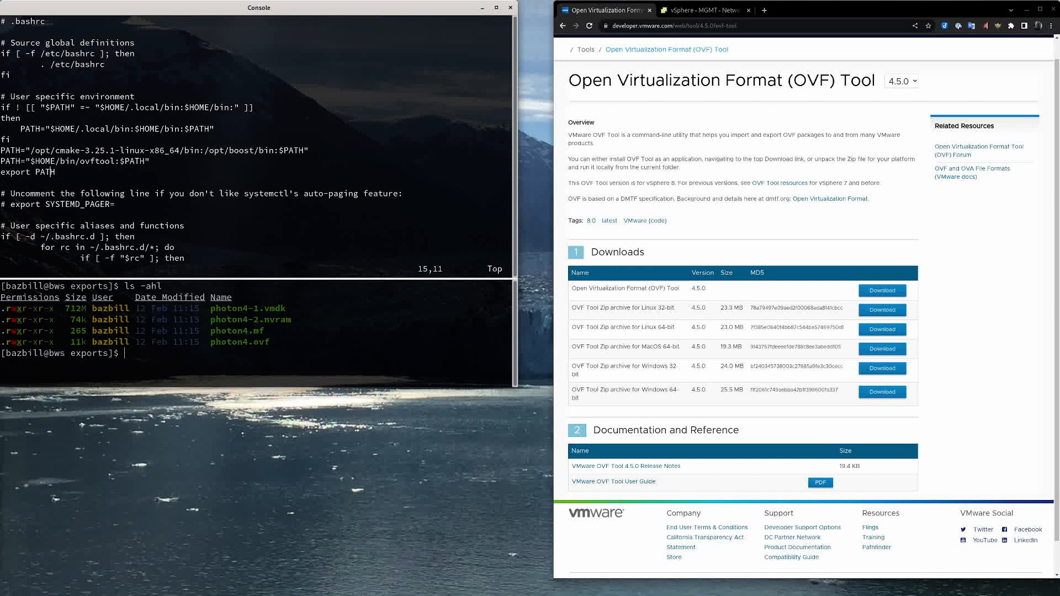
{"action": "type", "text": ":x"}
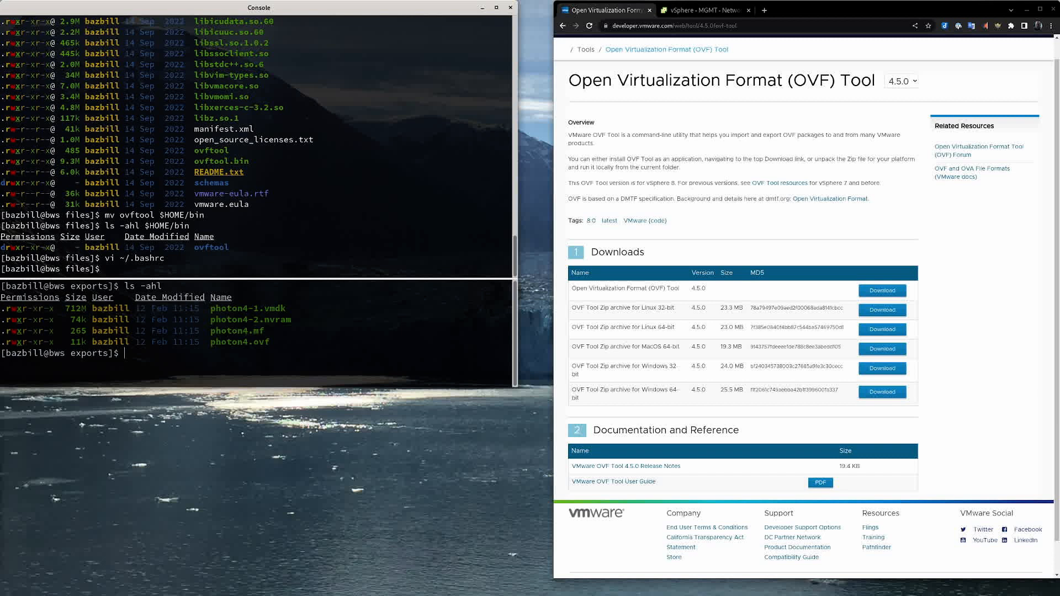
Source ~/.bashrc in both panes, clear the screen, and run ovftool, which fails on missing libnsl.so.1.
{"action": "type", "text": "ovftool"}
{"action": "type", "text": "source"}
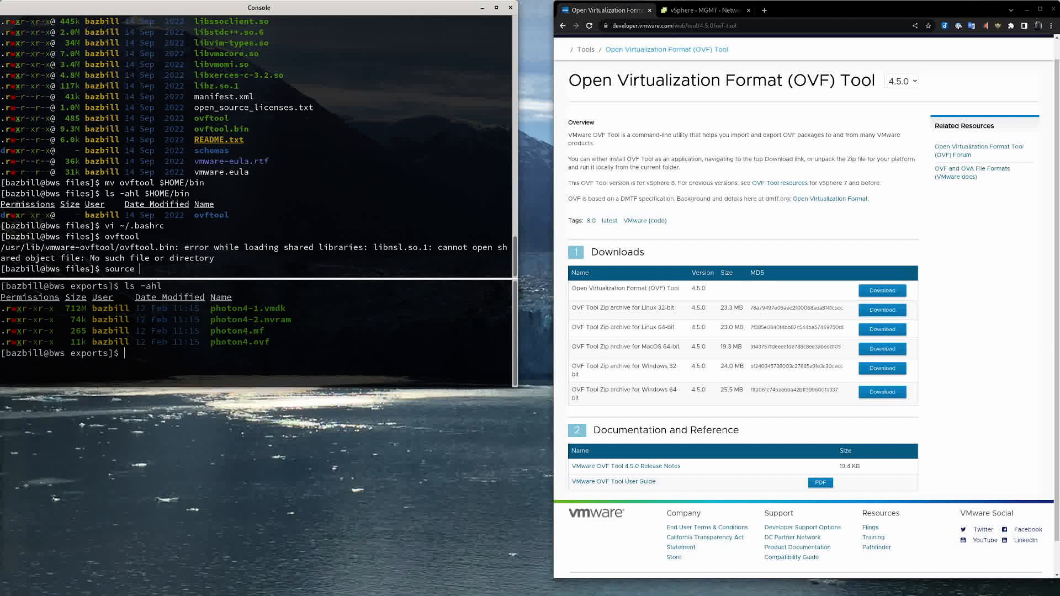
{"action": "type", "text": "~/.bashrc"}
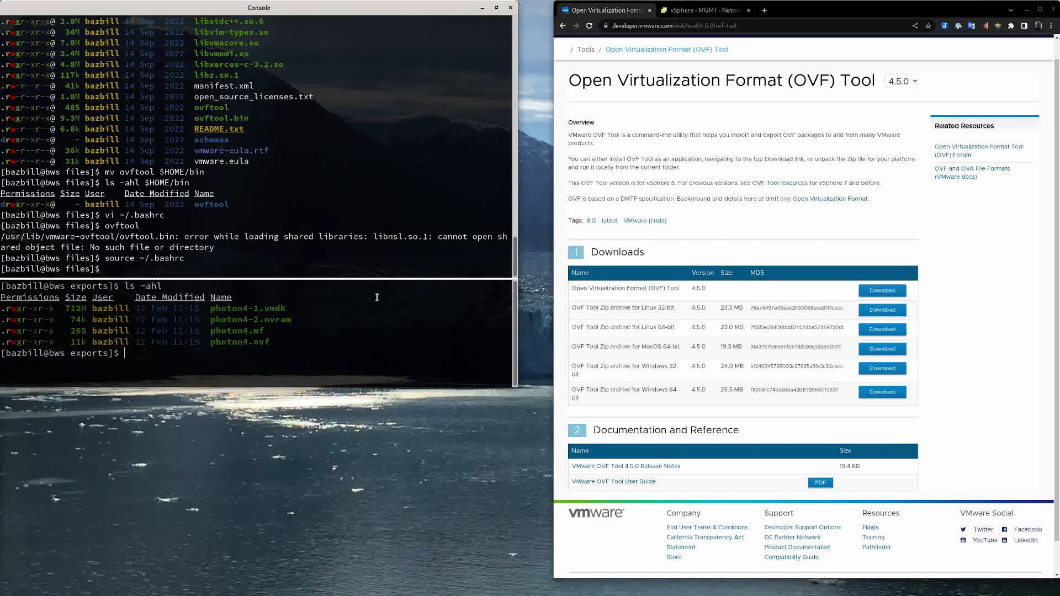
{"action": "type", "text": "source ~/.bashr"}
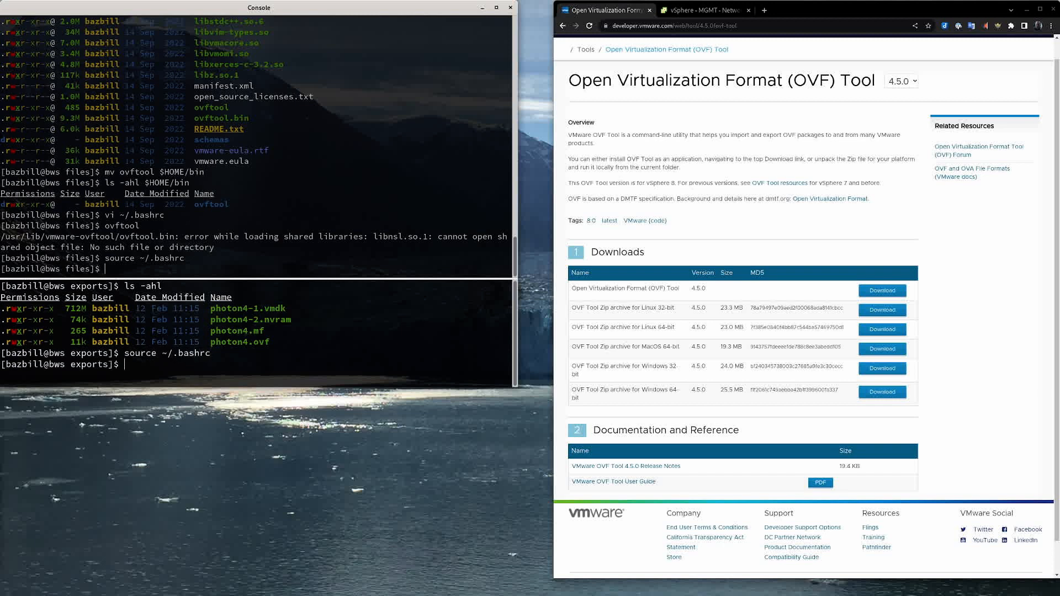
{"action": "type", "text": "cl"}
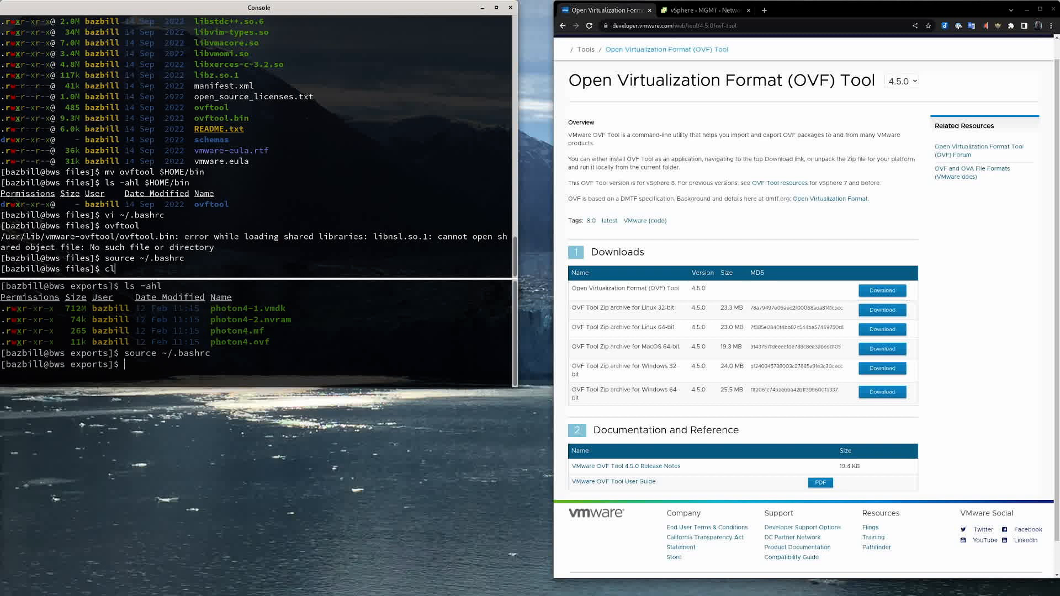
{"action": "key", "text": "Return"}
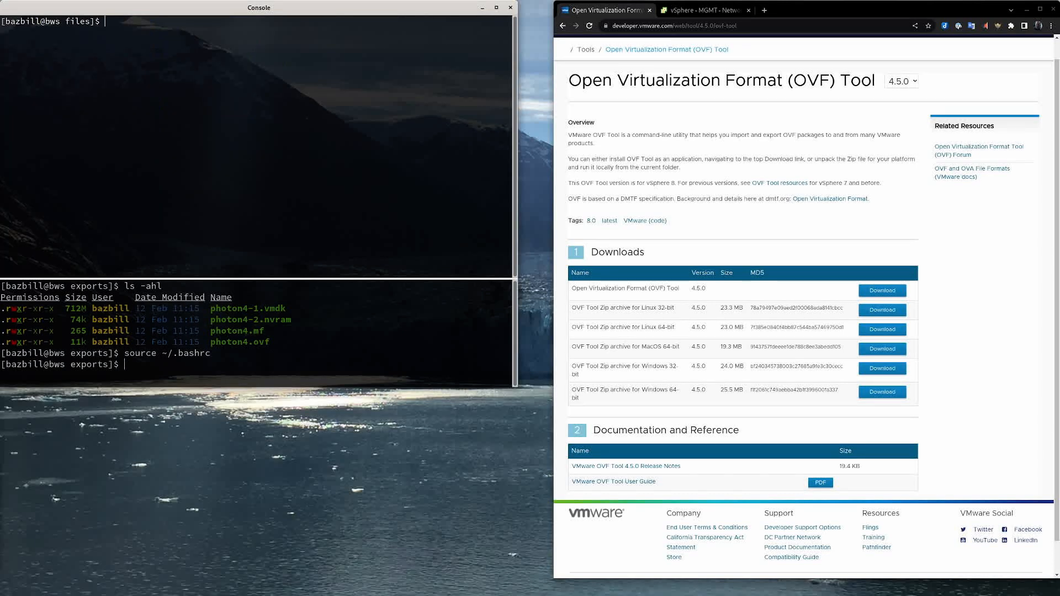
{"action": "type", "text": "ovftool"}
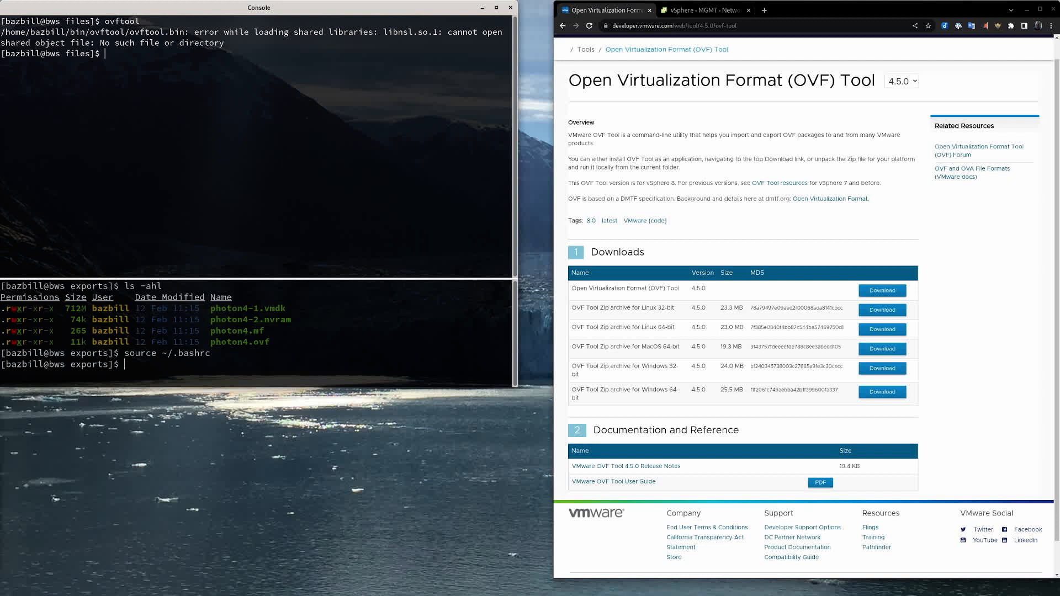
Search and install libnsl with sudo dnf, then rerun ovftool, now only lacking a source/target.
{"action": "type", "text": "sudo dnf search libnsl"}
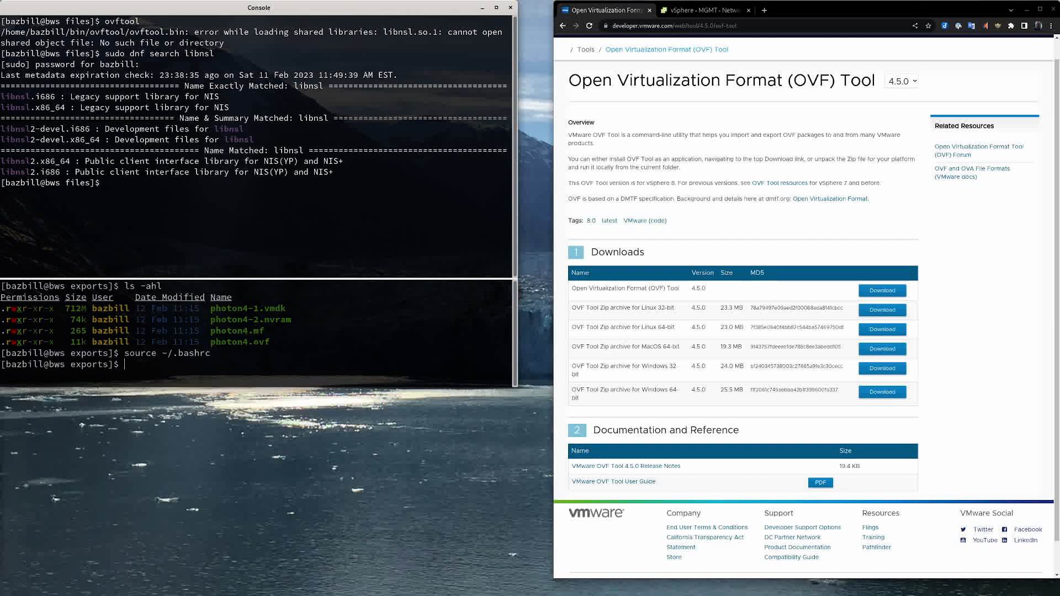
{"action": "type", "text": "sudo dnf search libnsl"}
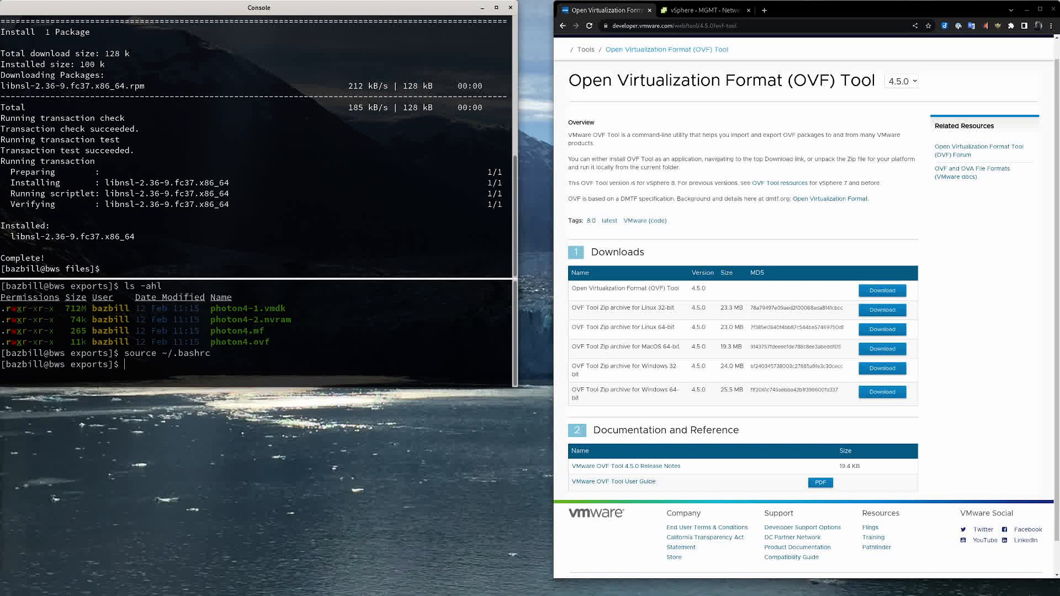
{"action": "type", "text": "ovftool"}
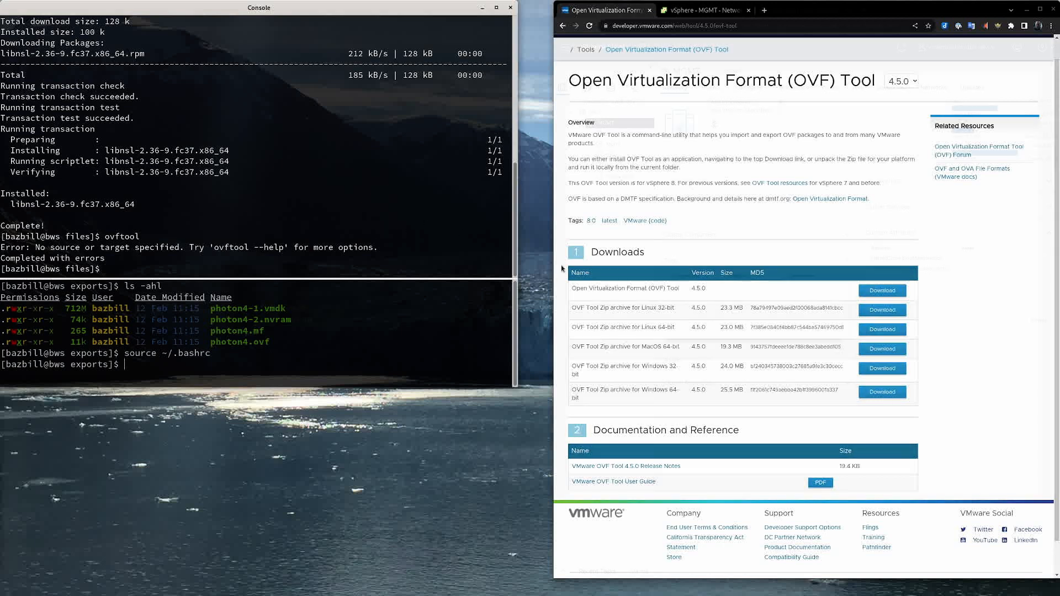
{"action": "left_click", "coordinate": [701, 10]}
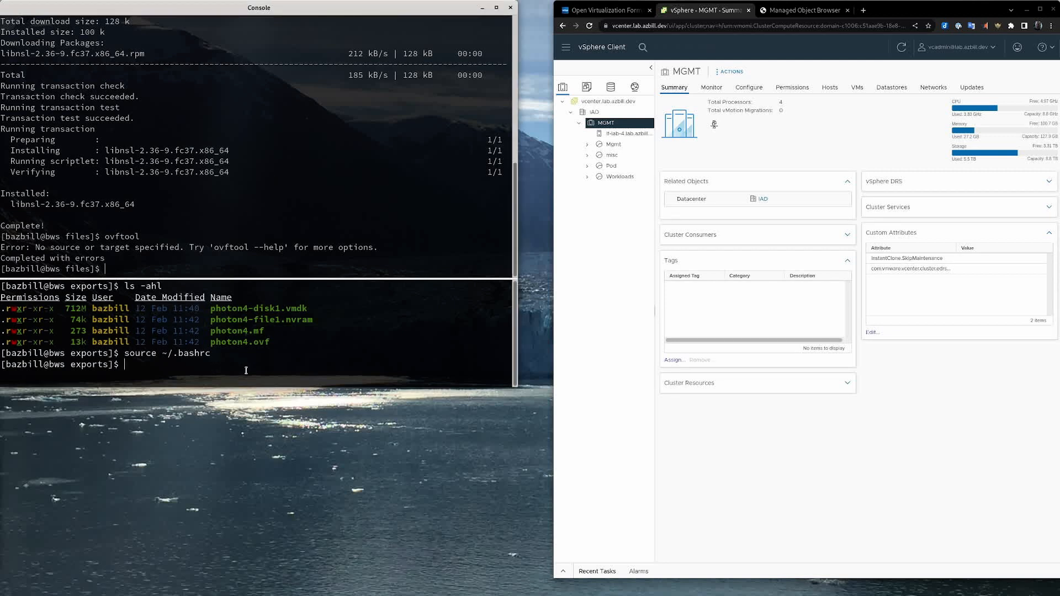
{"action": "mouse_move", "coordinate": [225, 332]}
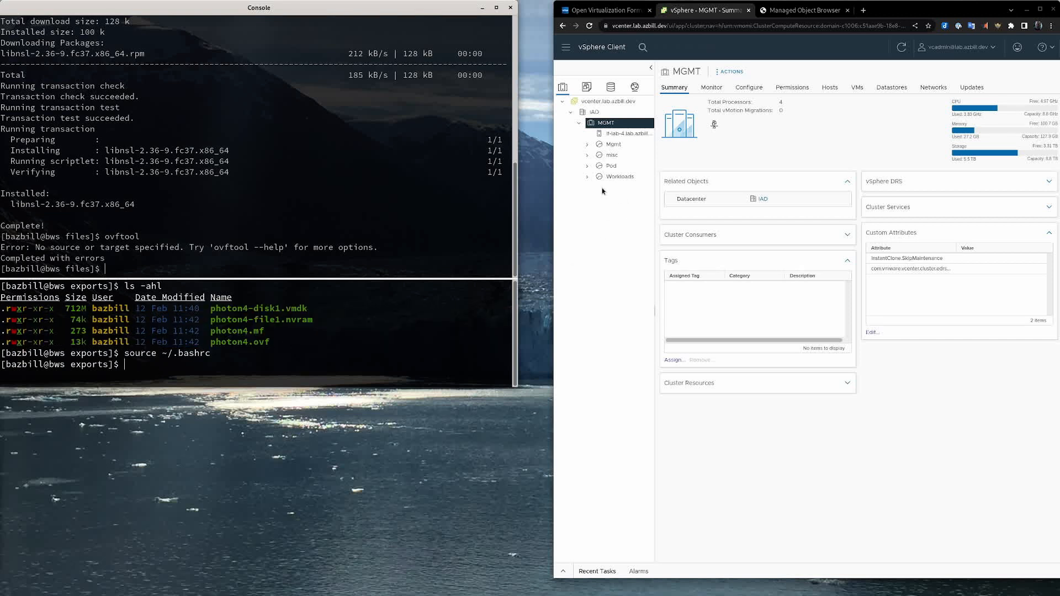
{"action": "left_click", "coordinate": [625, 134]}
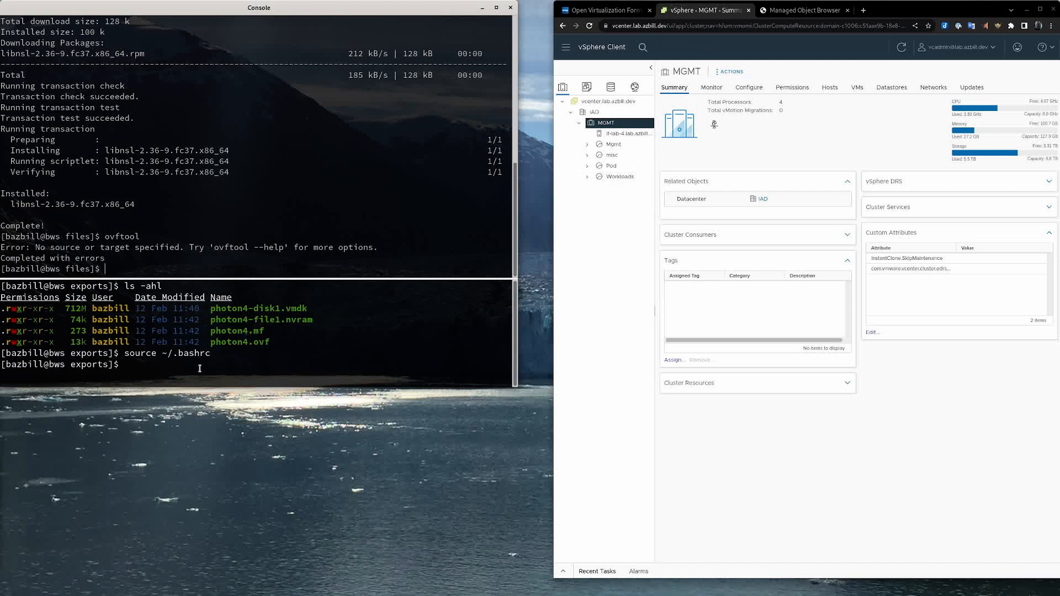
Compose the ovftool command with --name=photon4, --noSSLVerify, --datastore=qnap-nfs and source photon4.ovf.
{"action": "type", "text": "ovftool -"}
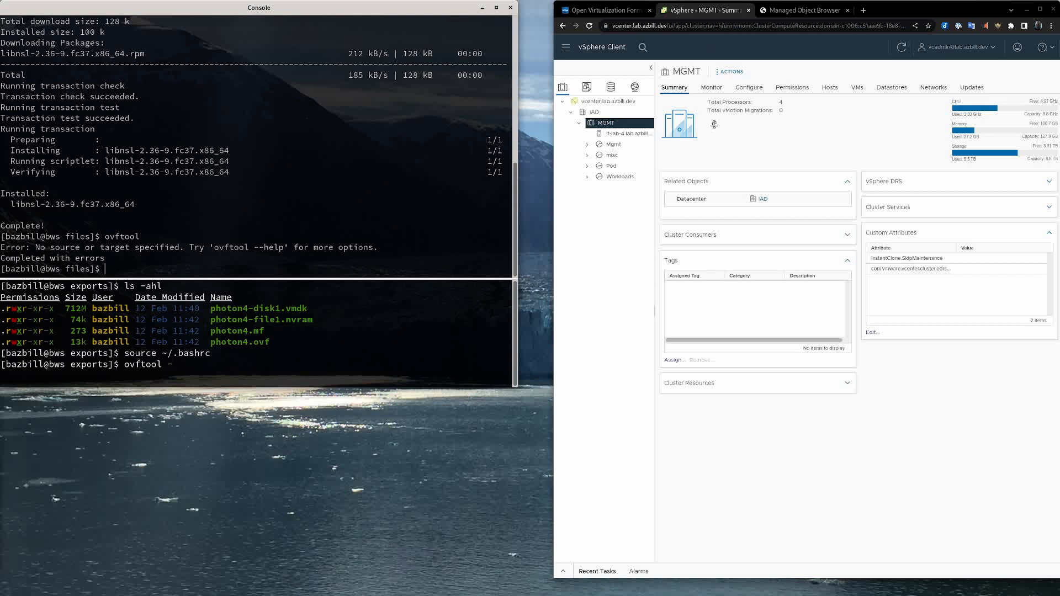
{"action": "type", "text": "n="}
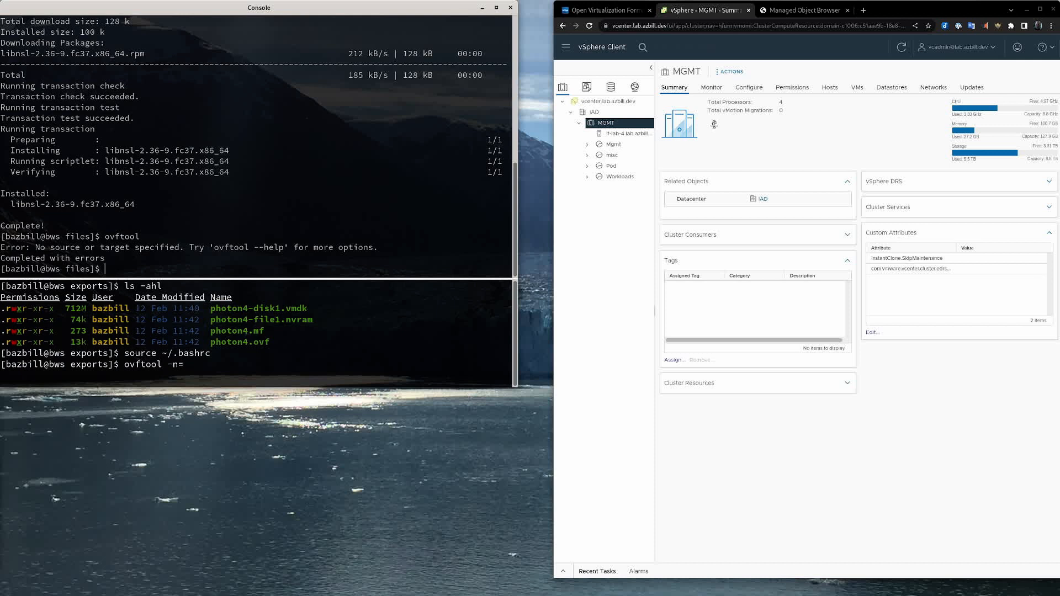
{"action": "type", "text": "photon"}
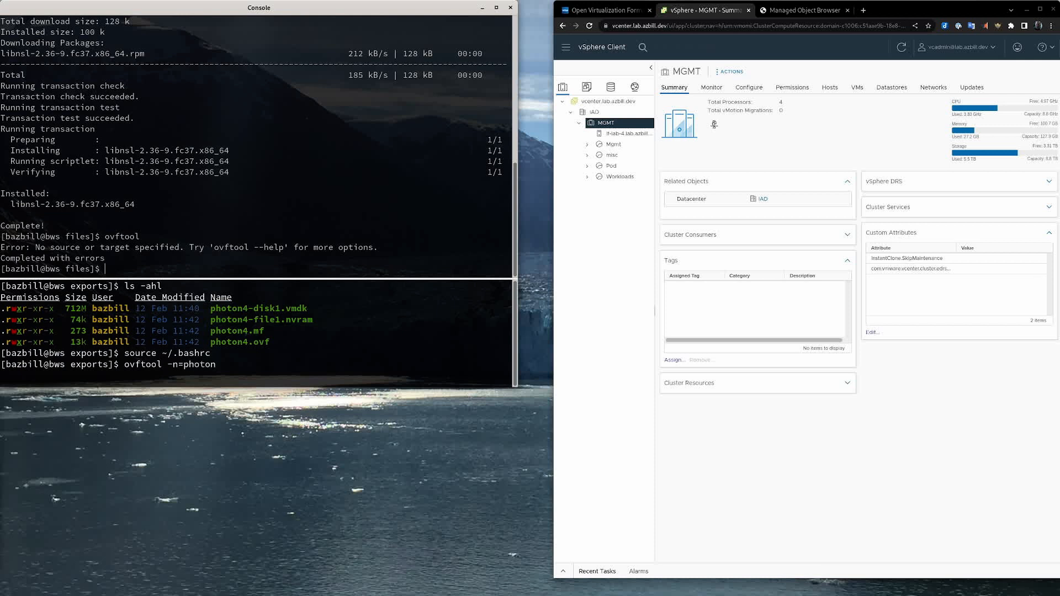
{"action": "type", "text": "4"}
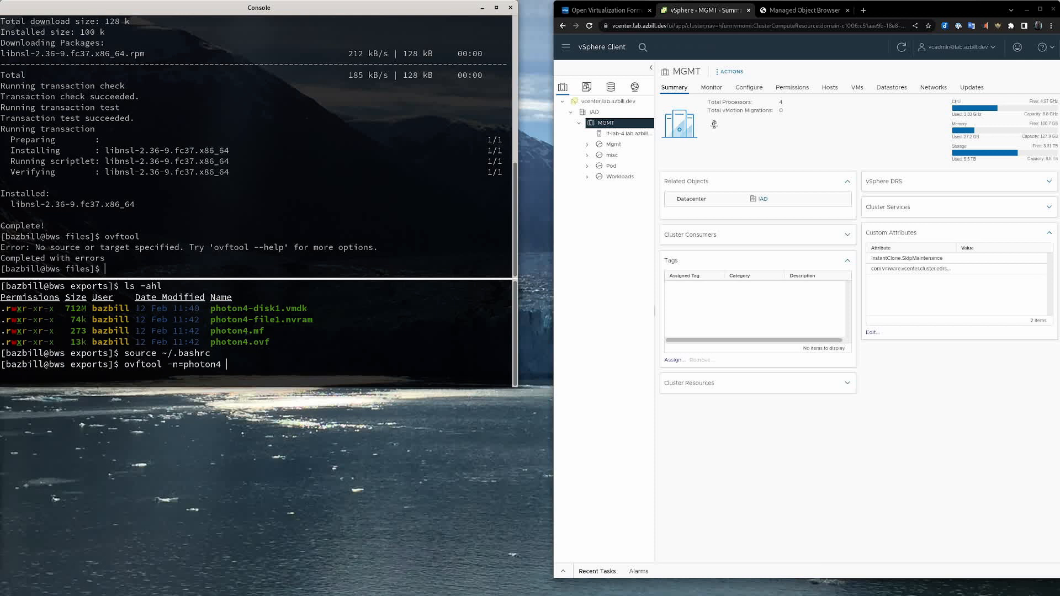
{"action": "type", "text": "--"}
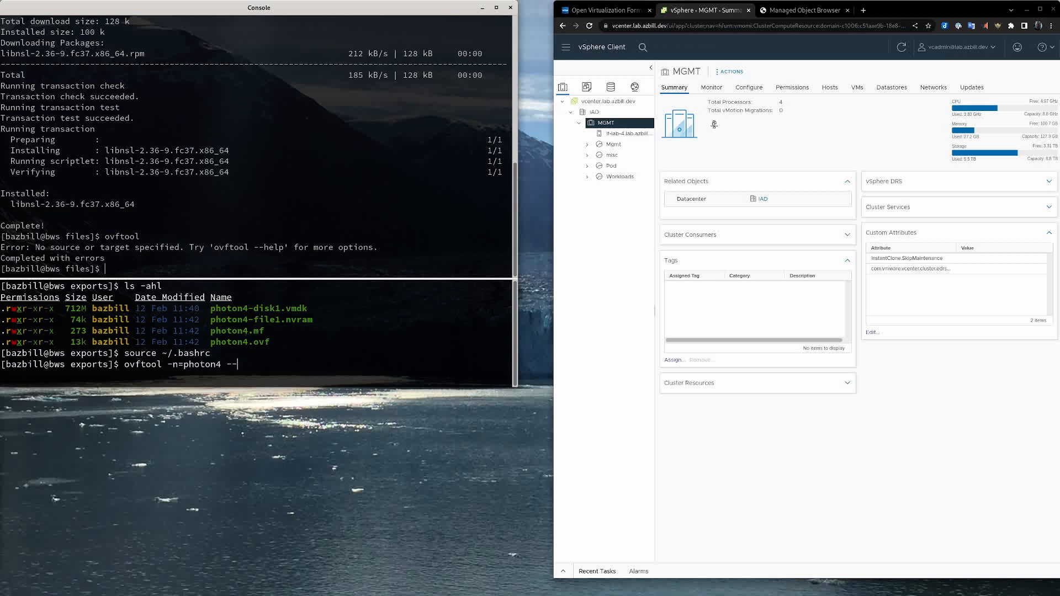
{"action": "type", "text": "noS"}
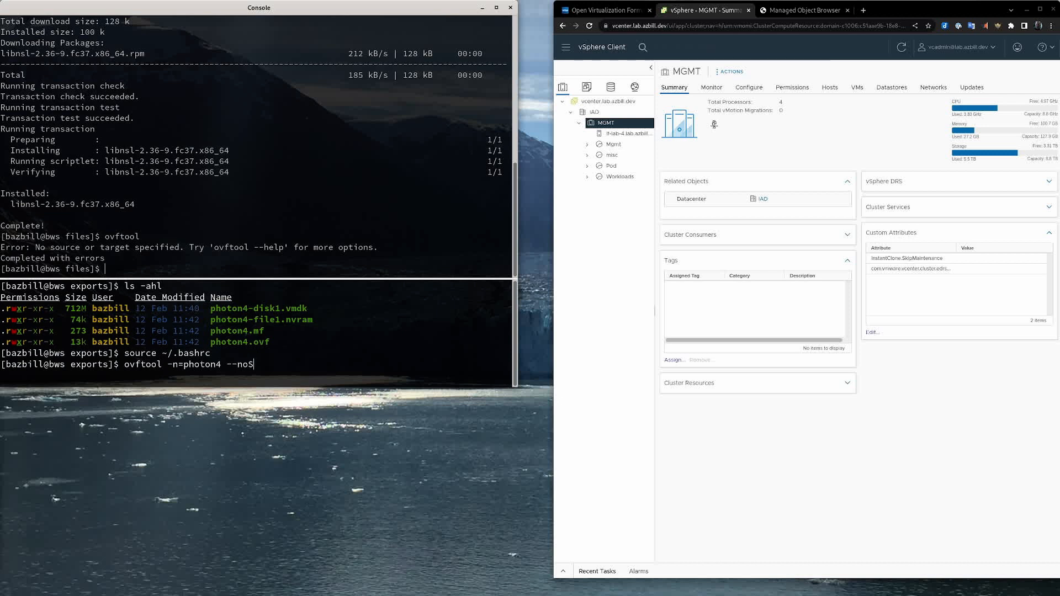
{"action": "type", "text": "SLV"}
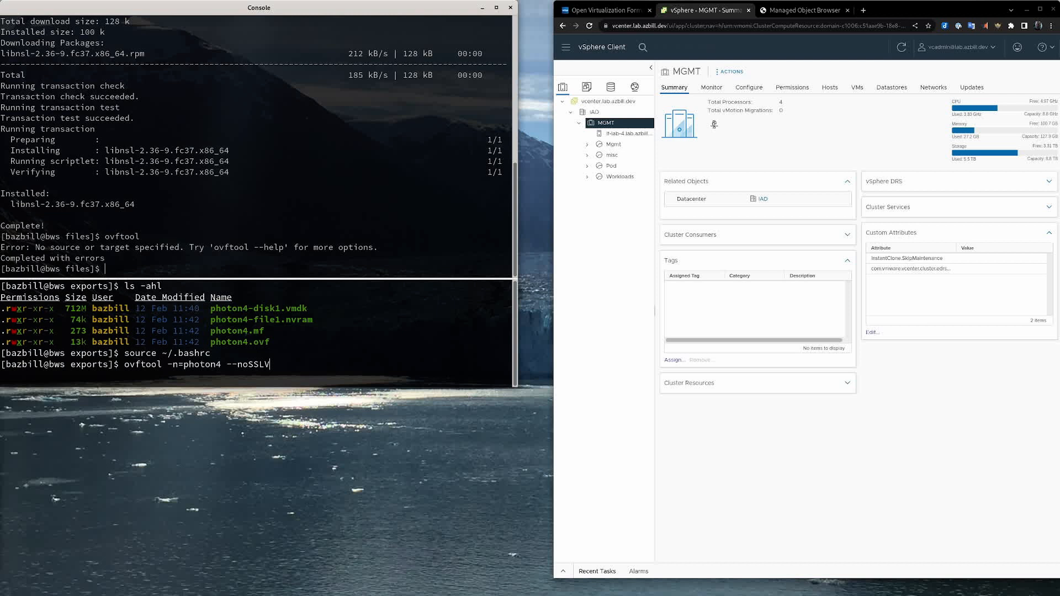
{"action": "type", "text": "erify --"}
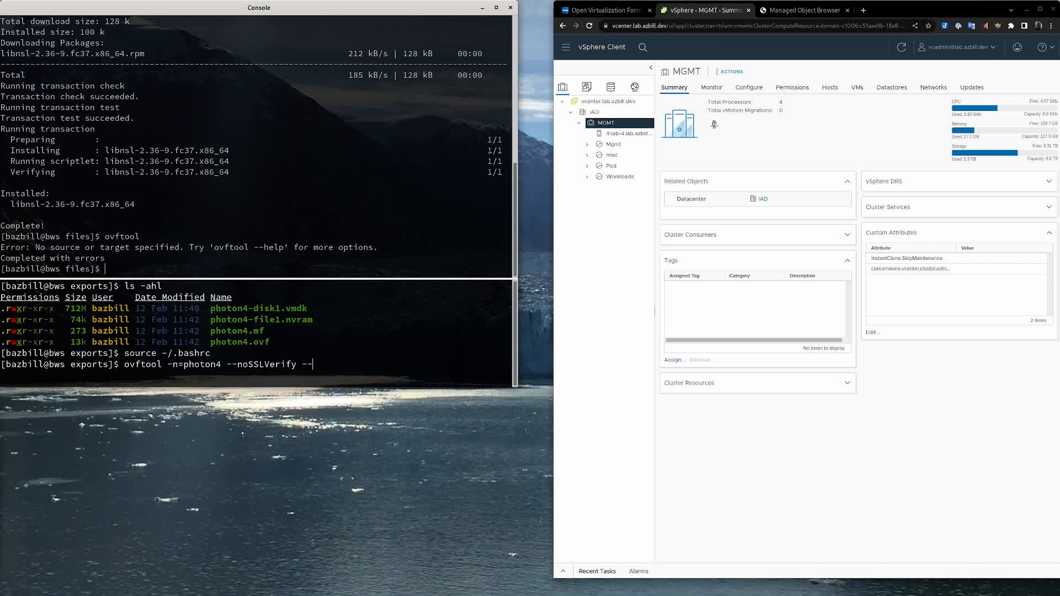
{"action": "type", "text": "datastore="}
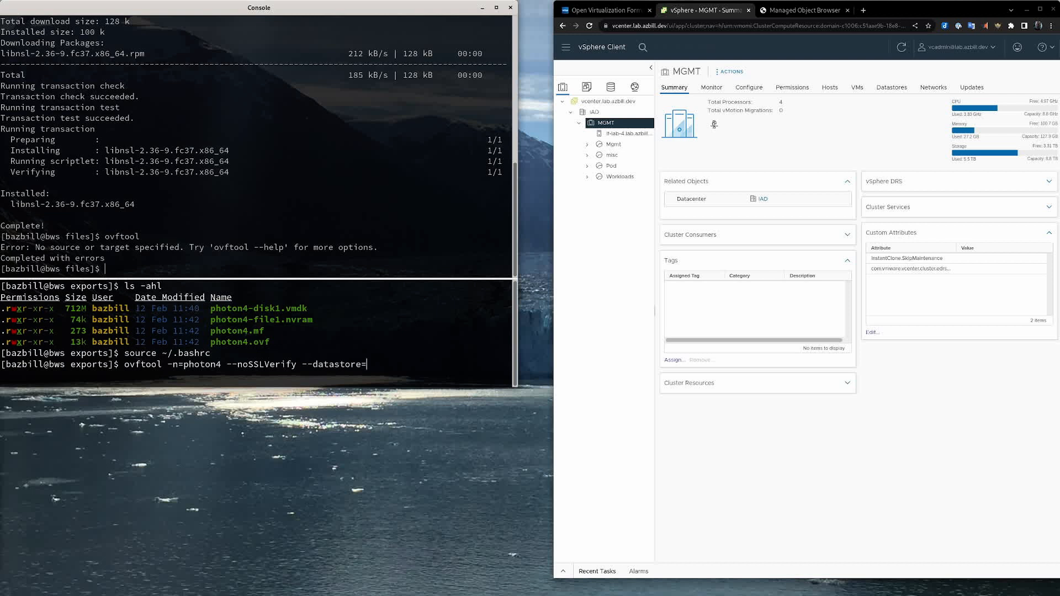
{"action": "type", "text": "qnap-nfs ."}
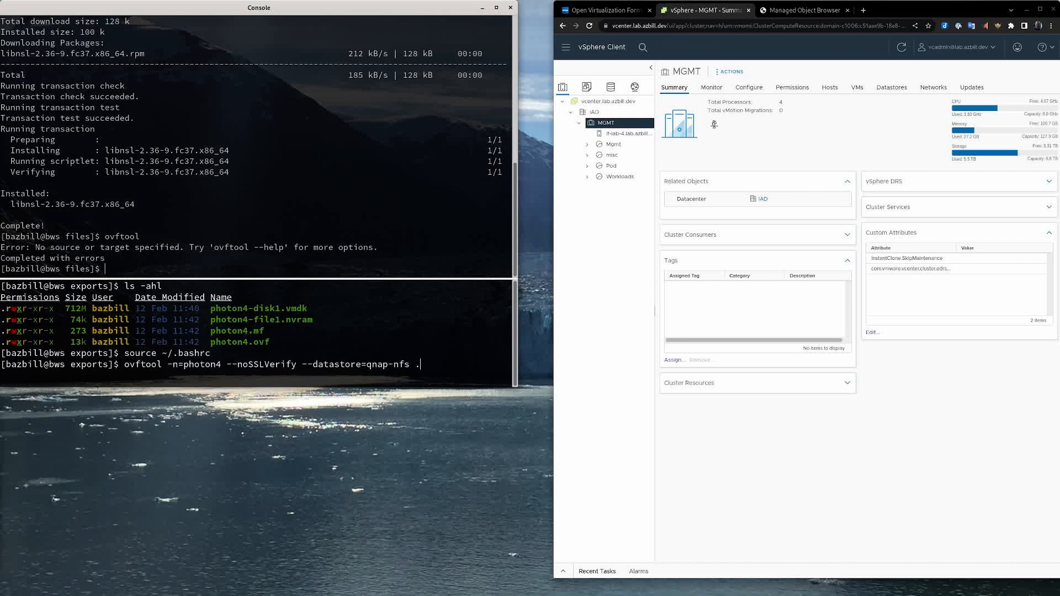
{"action": "type", "text": "photon"}
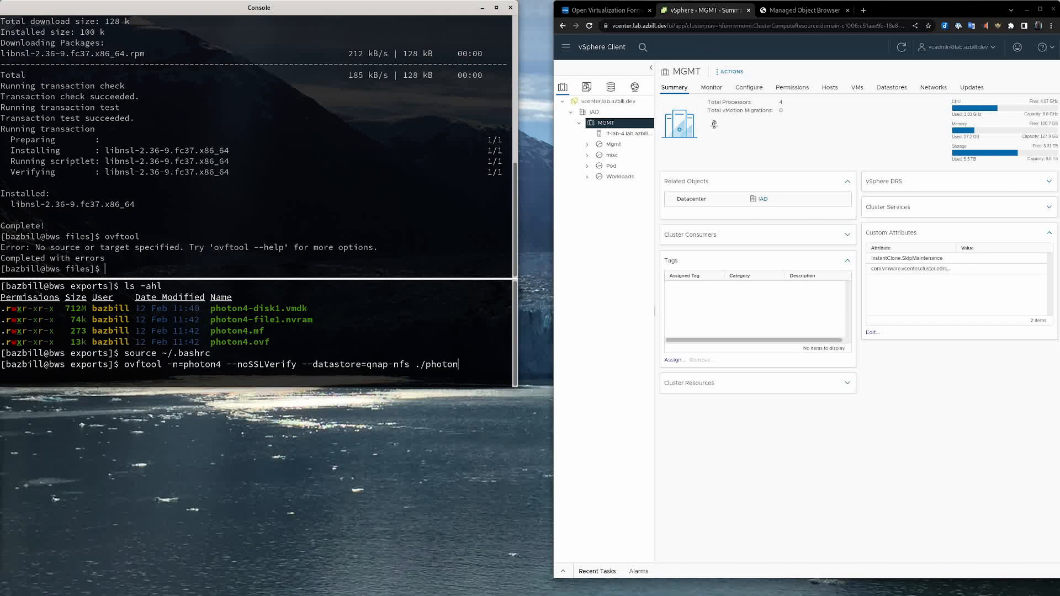
{"action": "type", "text": "4.ovf"}
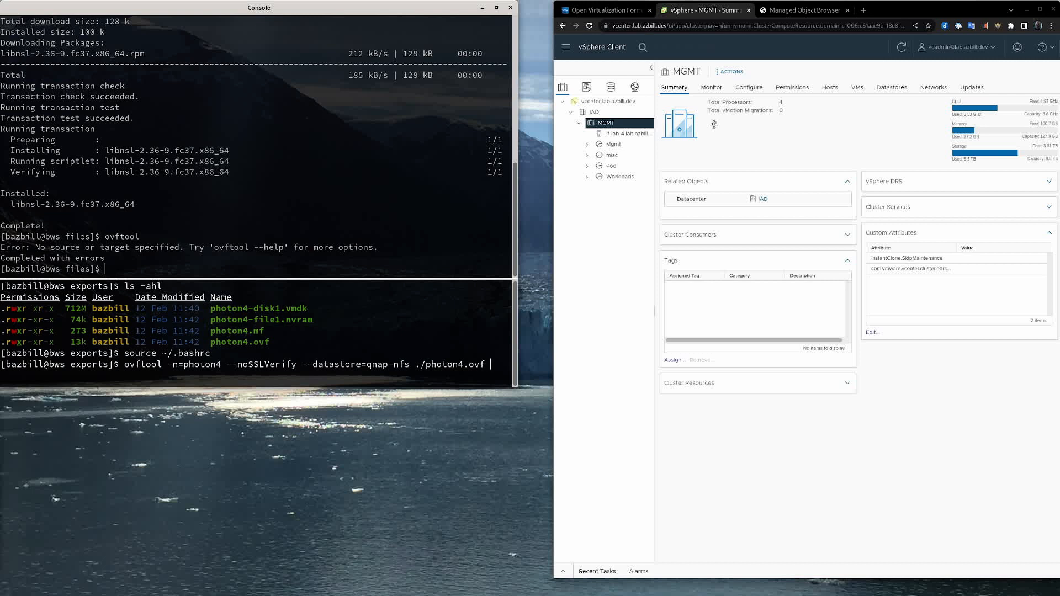
Append the vi:// target URL on vcenter.lab.azbill.dev ending in /IAD/host/MGMT/Resources.
{"action": "type", "text": "vi:"}
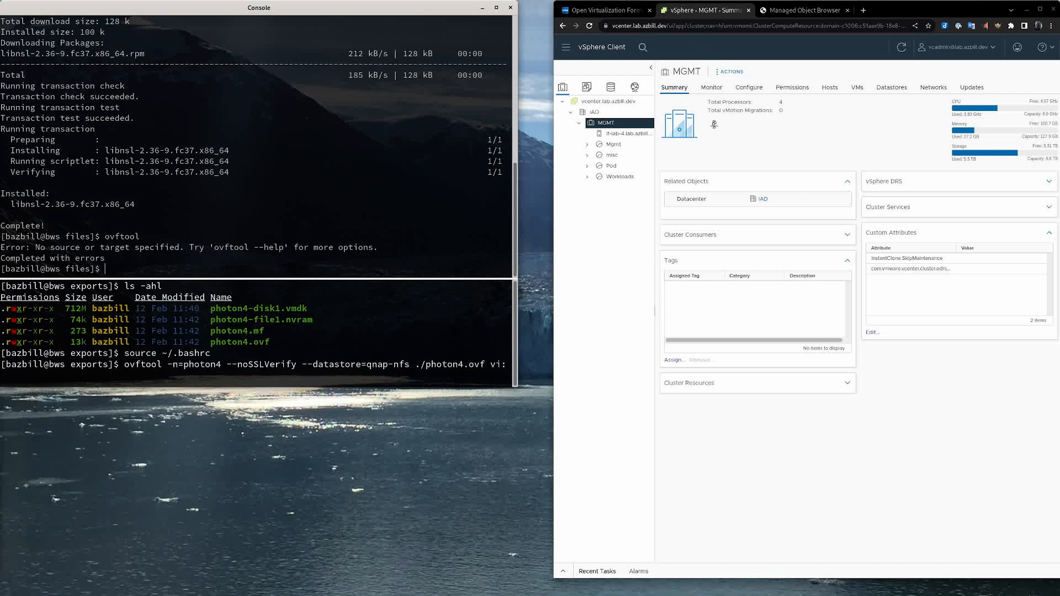
{"action": "type", "text": "//"}
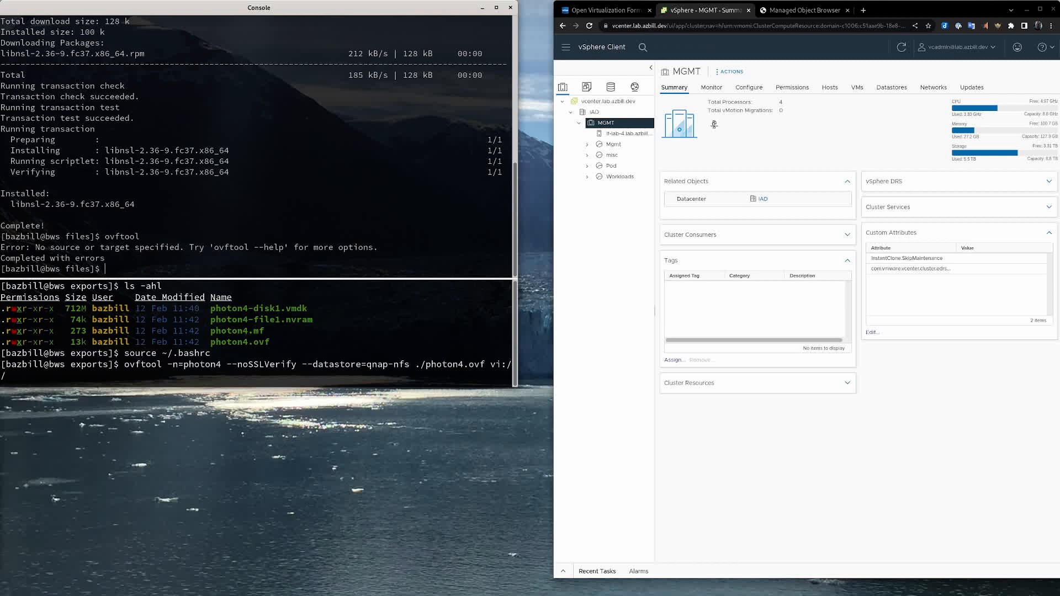
{"action": "type", "text": "vca"}
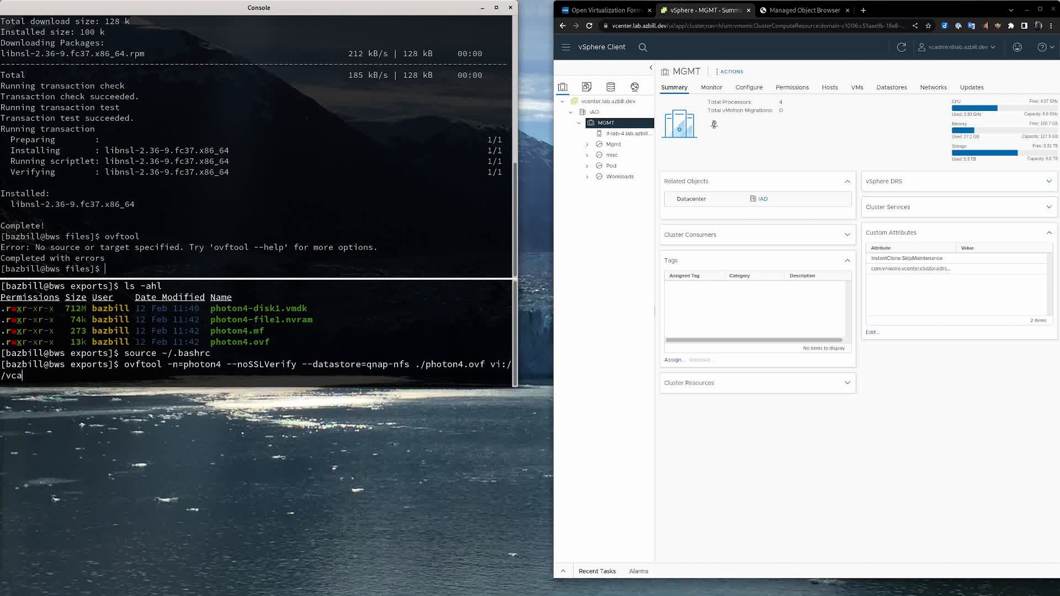
{"action": "type", "text": "dmin"}
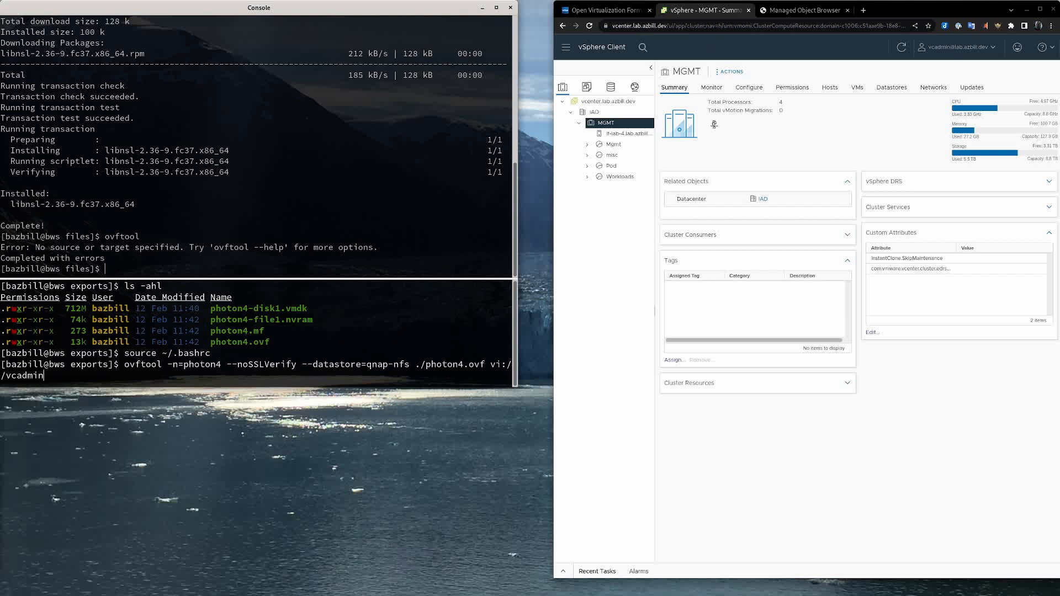
{"action": "type", "text": ",,,,"}
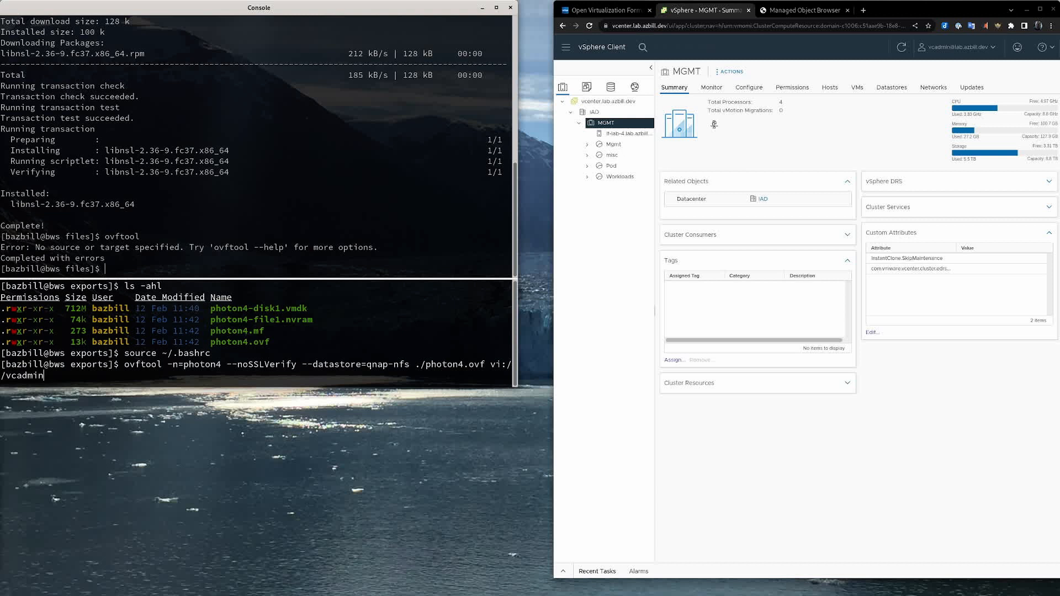
{"action": "type", "text": "@"}
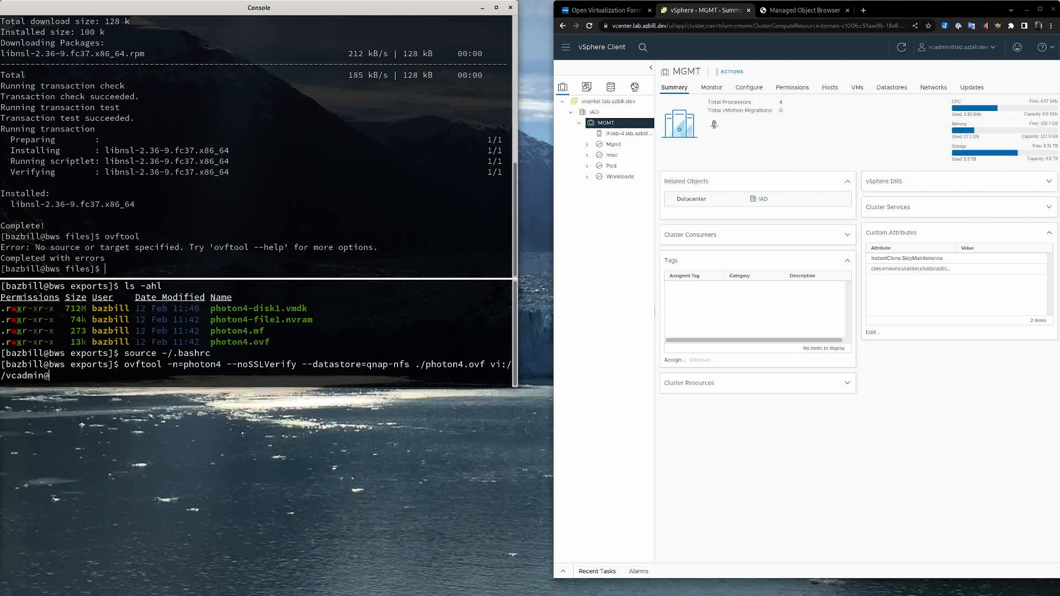
{"action": "type", "text": "v"}
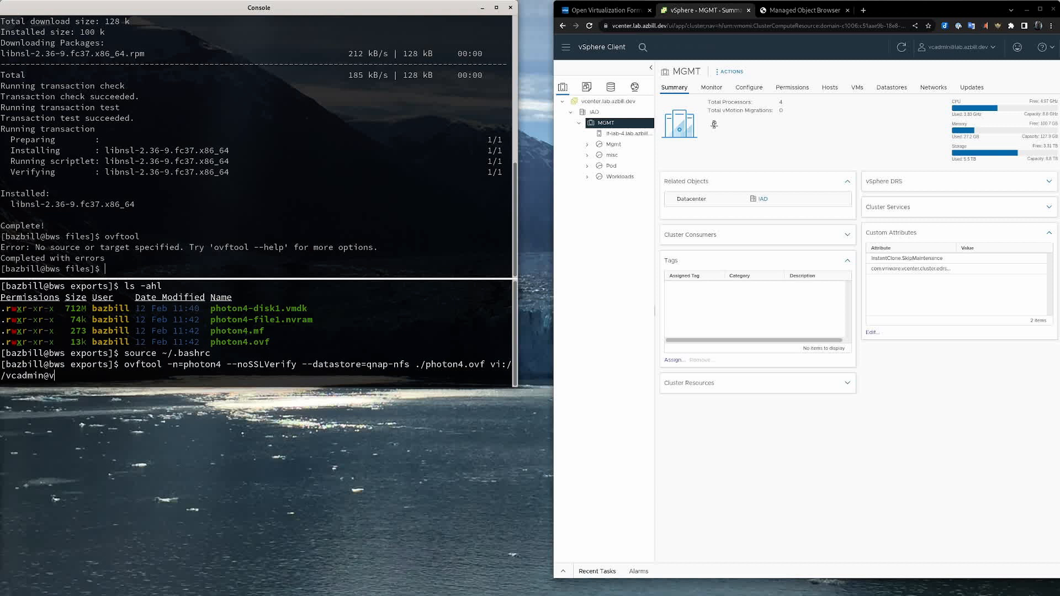
{"action": "type", "text": "center.lab."}
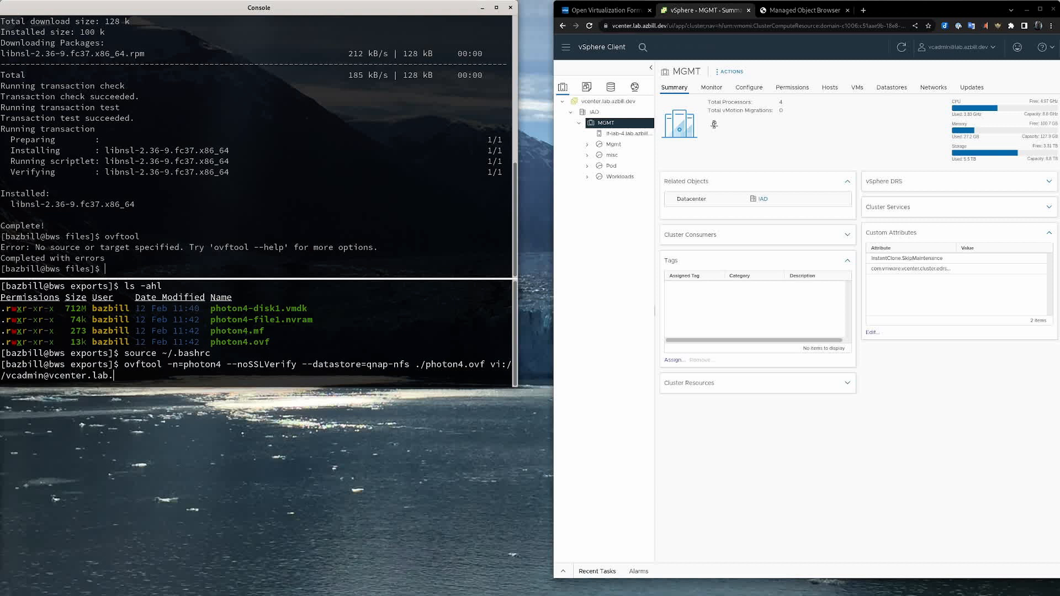
{"action": "type", "text": "azbill.dev"}
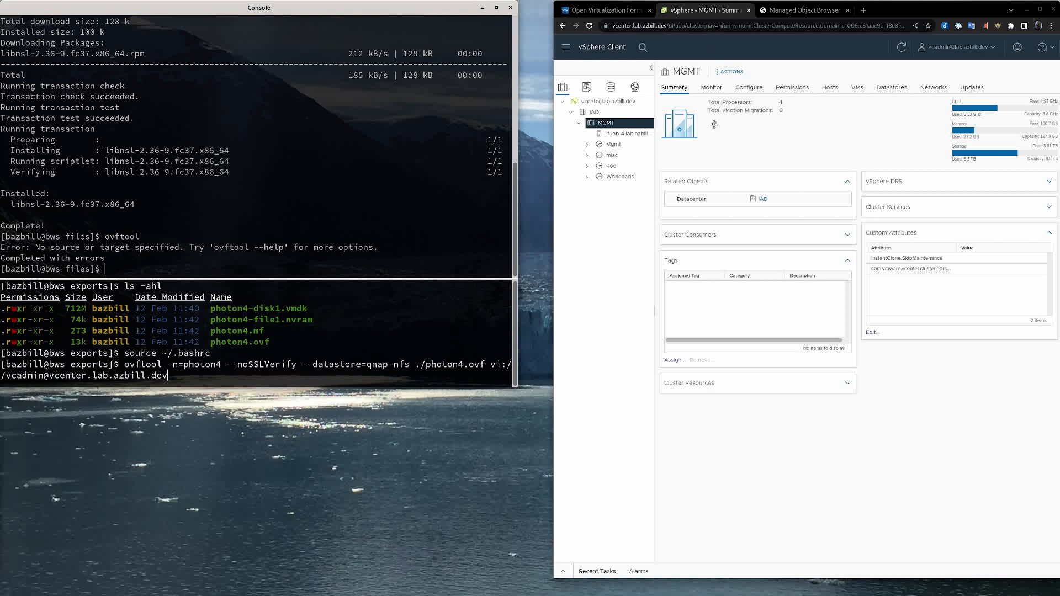
{"action": "type", "text": "/"}
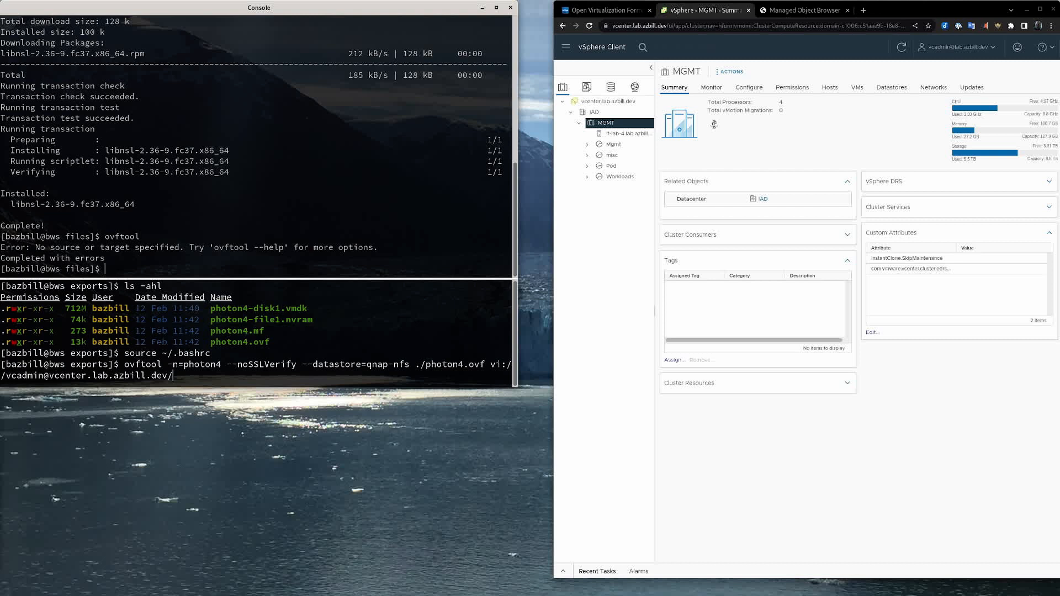
{"action": "type", "text": "IAD/"}
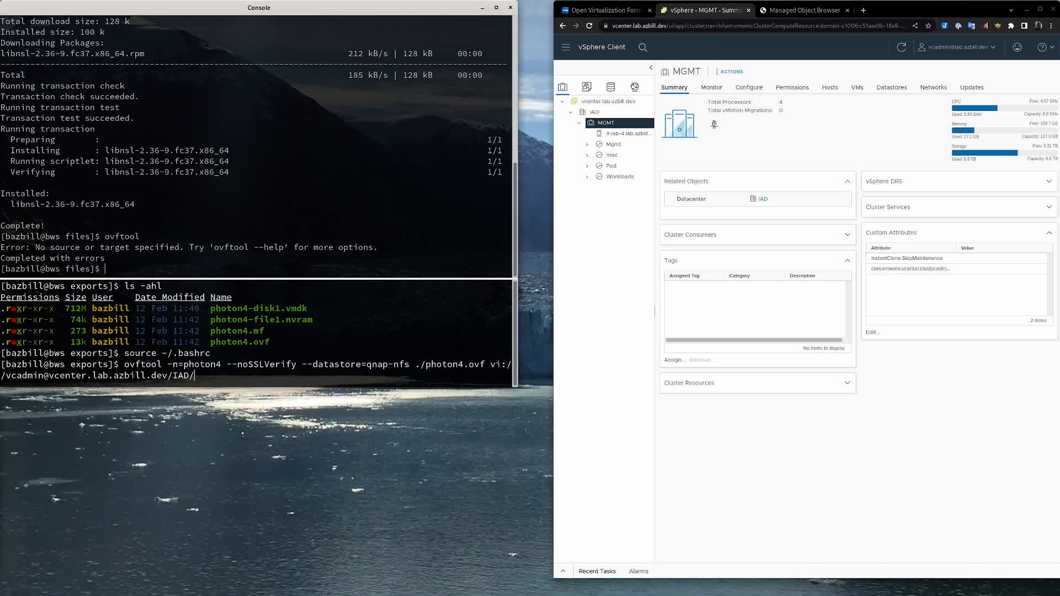
{"action": "type", "text": "host"}
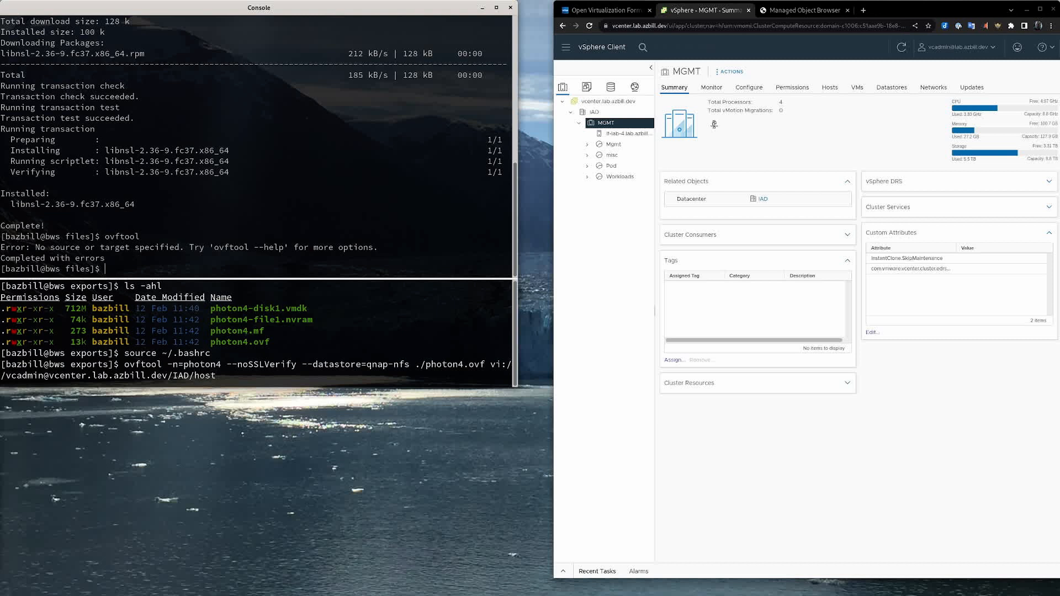
{"action": "type", "text": "/"}
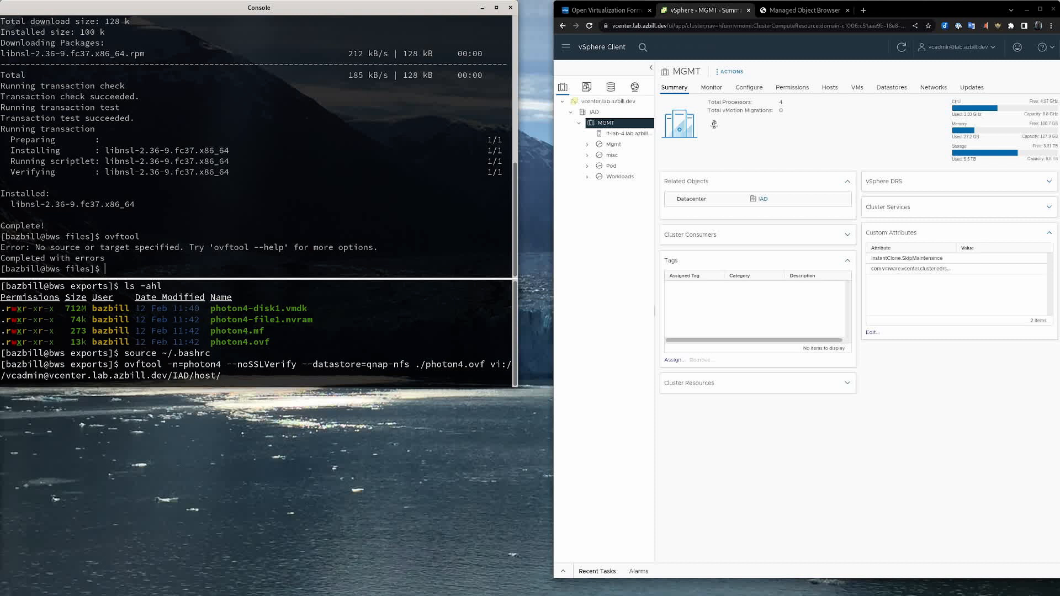
{"action": "type", "text": "MGMT/"}
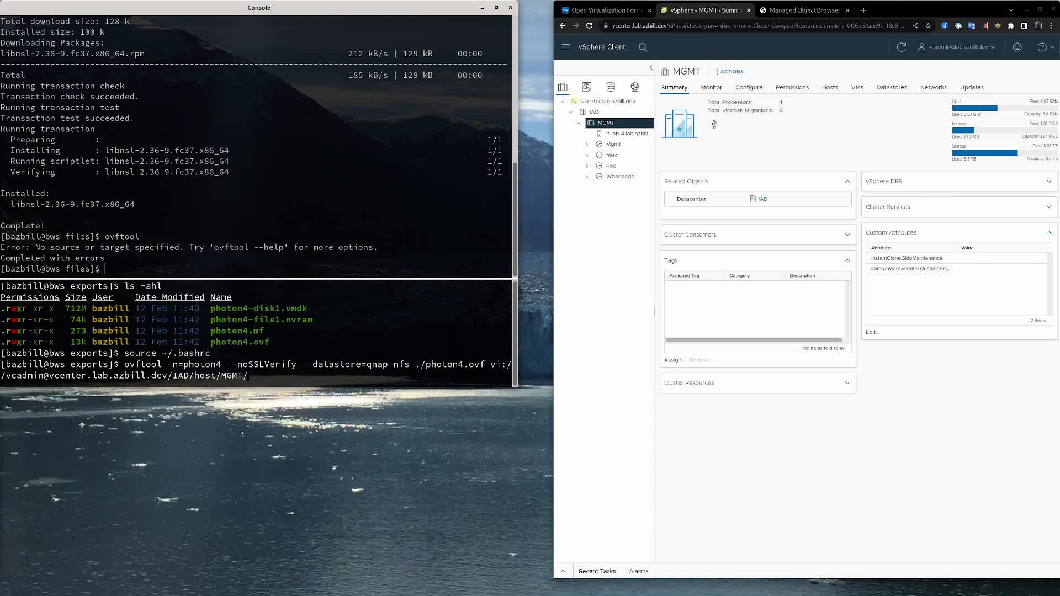
{"action": "type", "text": "Resour"}
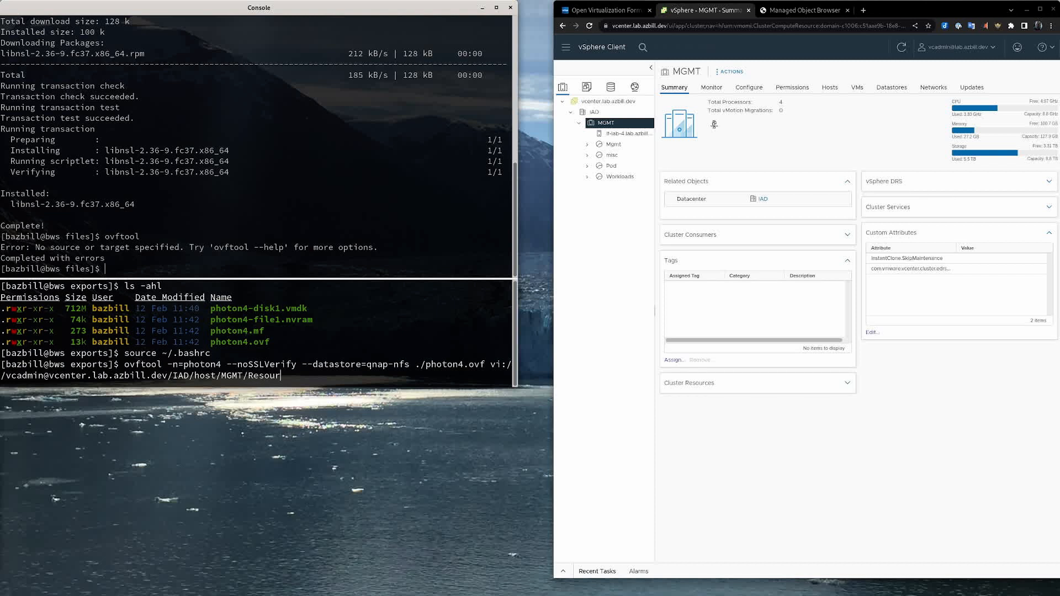
{"action": "type", "text": "ces"}
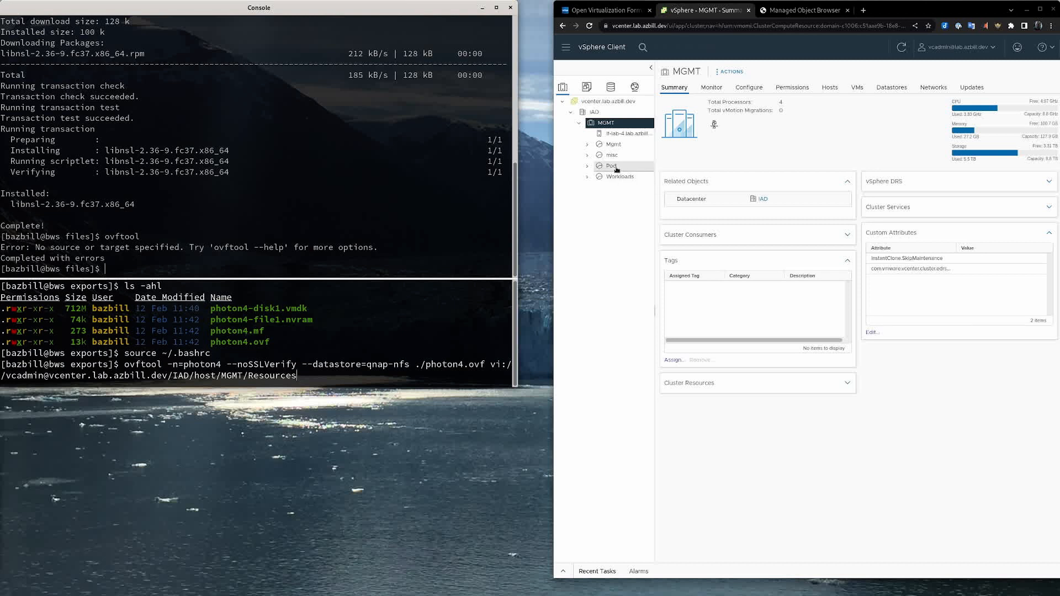
{"action": "mouse_move", "coordinate": [612, 144]}
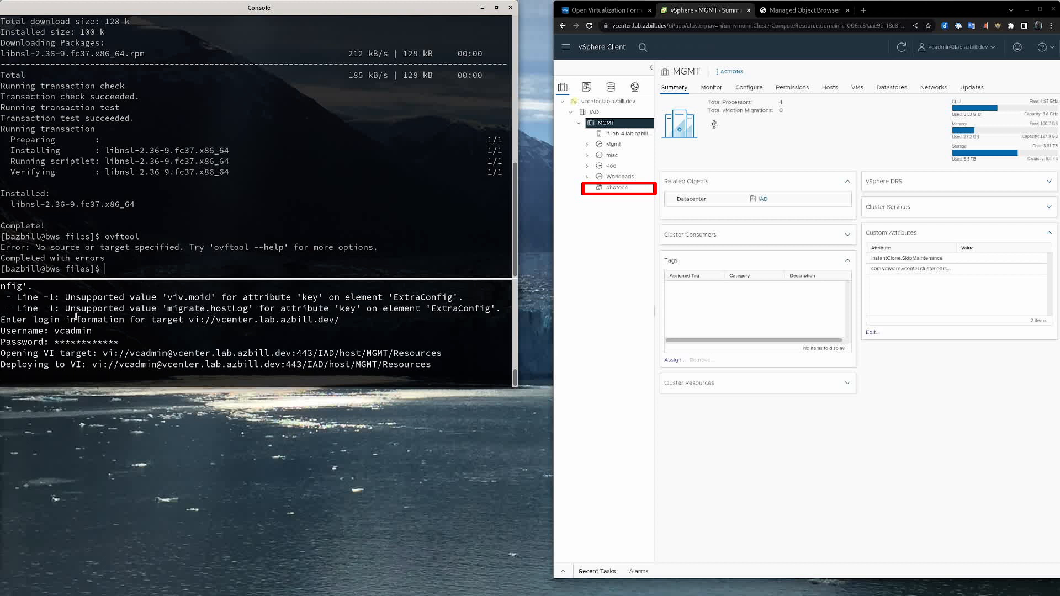
Run the deployment with the vCenter login until ovftool reports Completed successfully.
{"action": "left_click", "coordinate": [617, 188]}
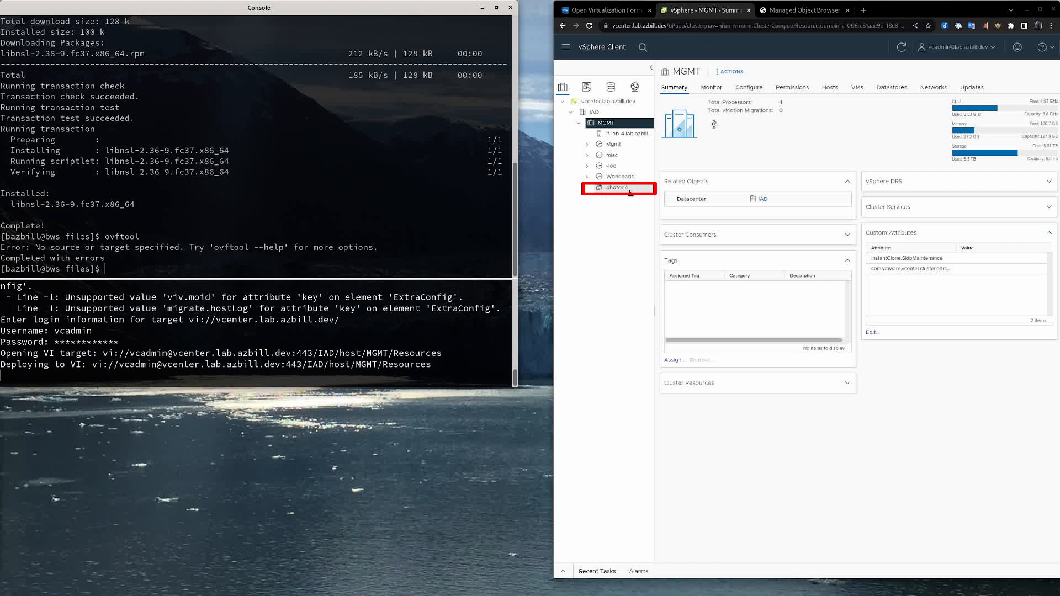
{"action": "mouse_move", "coordinate": [615, 188]}
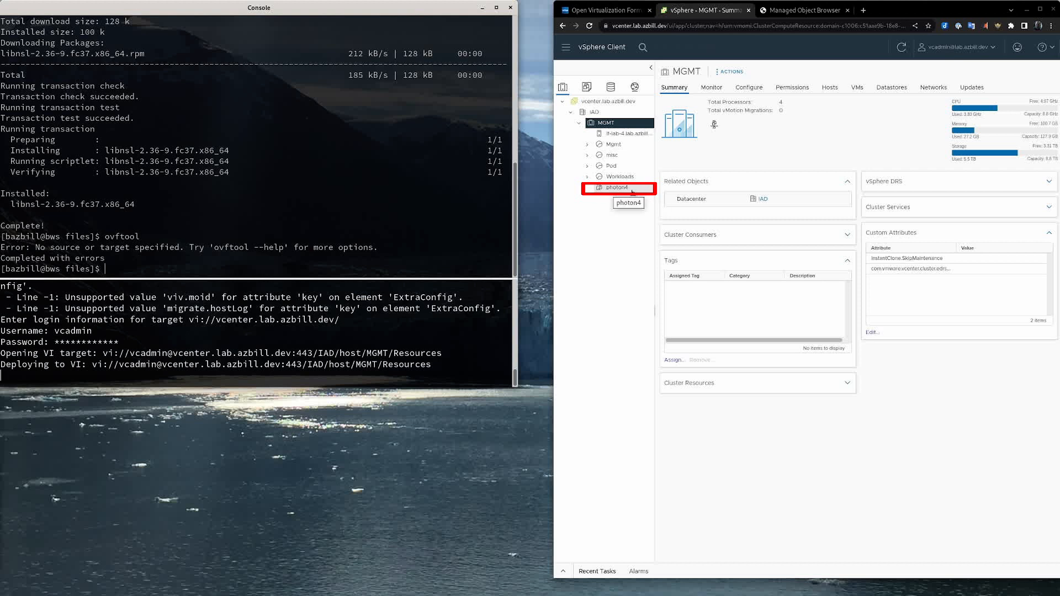
{"action": "mouse_move", "coordinate": [629, 198]}
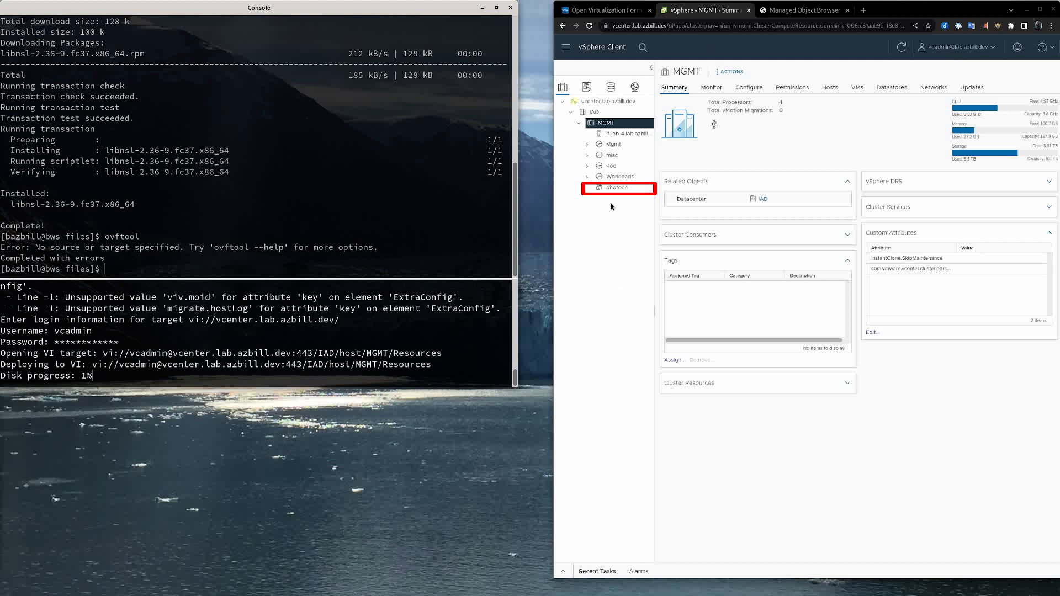
{"action": "mouse_move", "coordinate": [615, 187]}
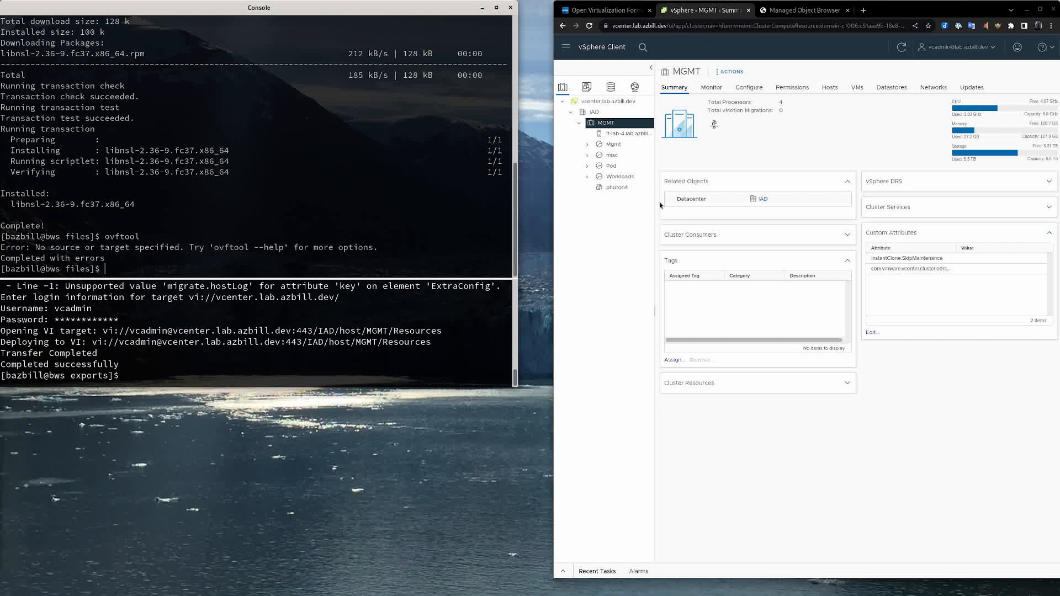
{"action": "mouse_move", "coordinate": [616, 188]}
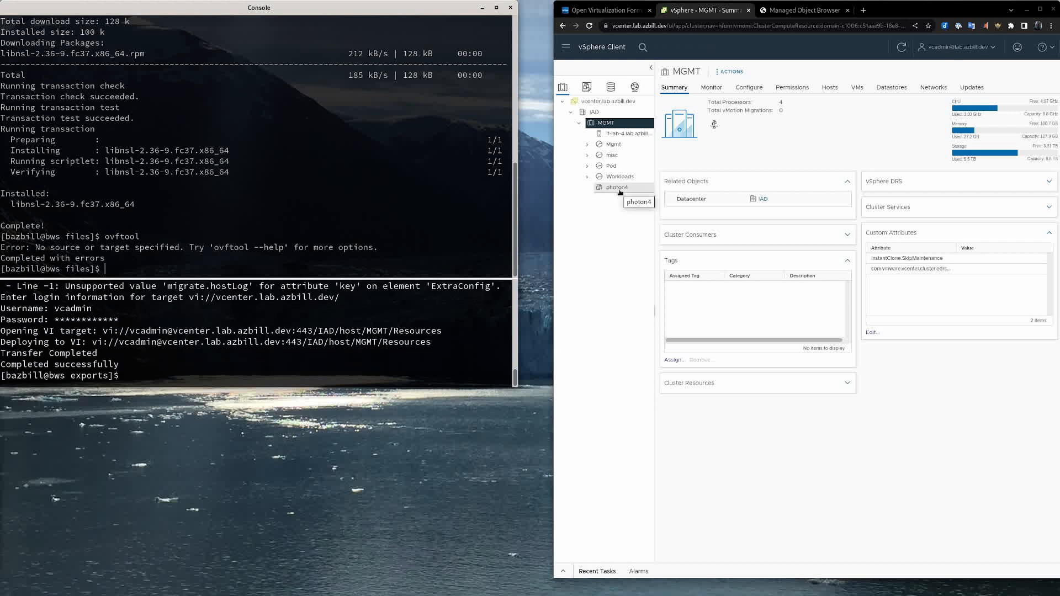
Select the photon4 VM in the vSphere inventory and power it on from its Summary page.
{"action": "left_click", "coordinate": [617, 188]}
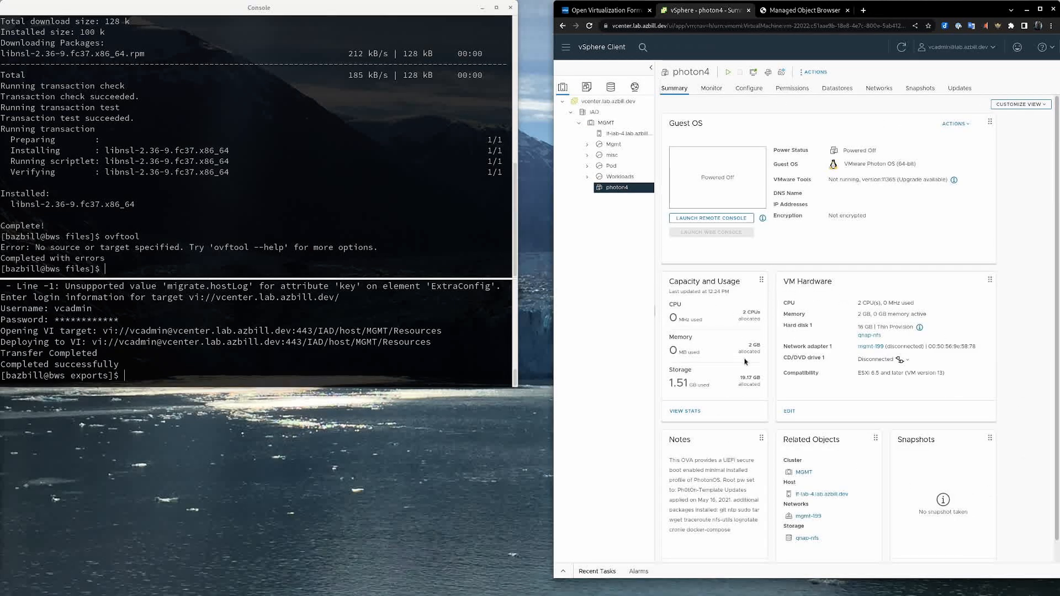
{"action": "mouse_move", "coordinate": [730, 388]}
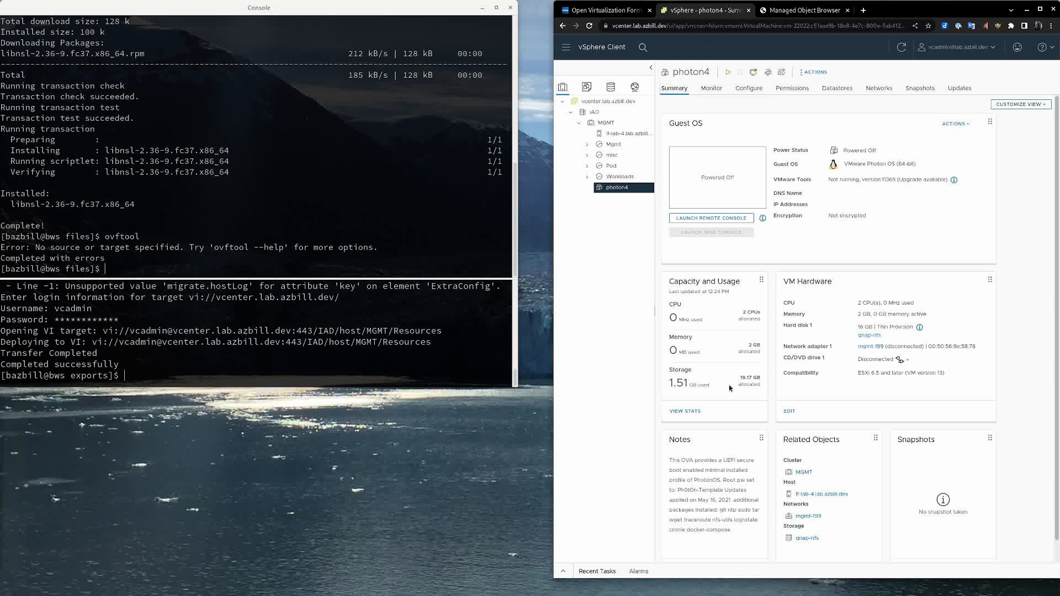
{"action": "mouse_move", "coordinate": [893, 365]}
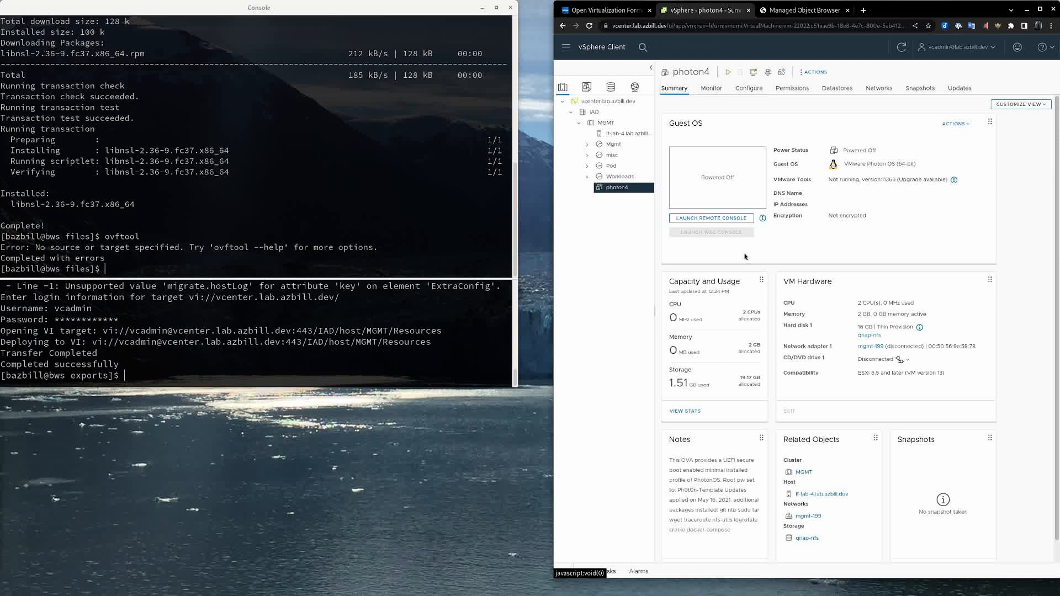
{"action": "left_click", "coordinate": [728, 73]}
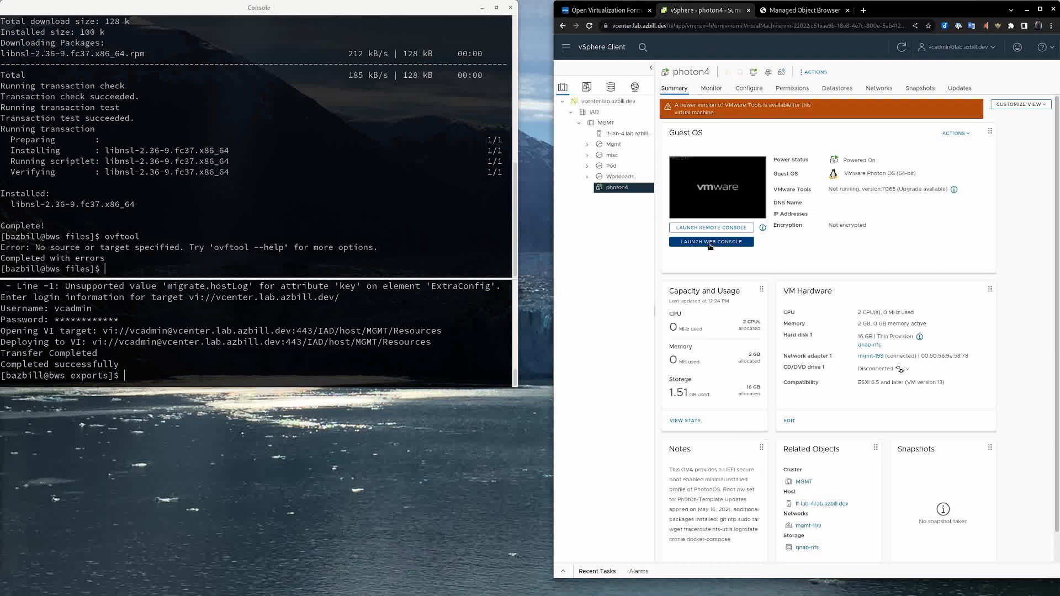
{"action": "left_click", "coordinate": [711, 242]}
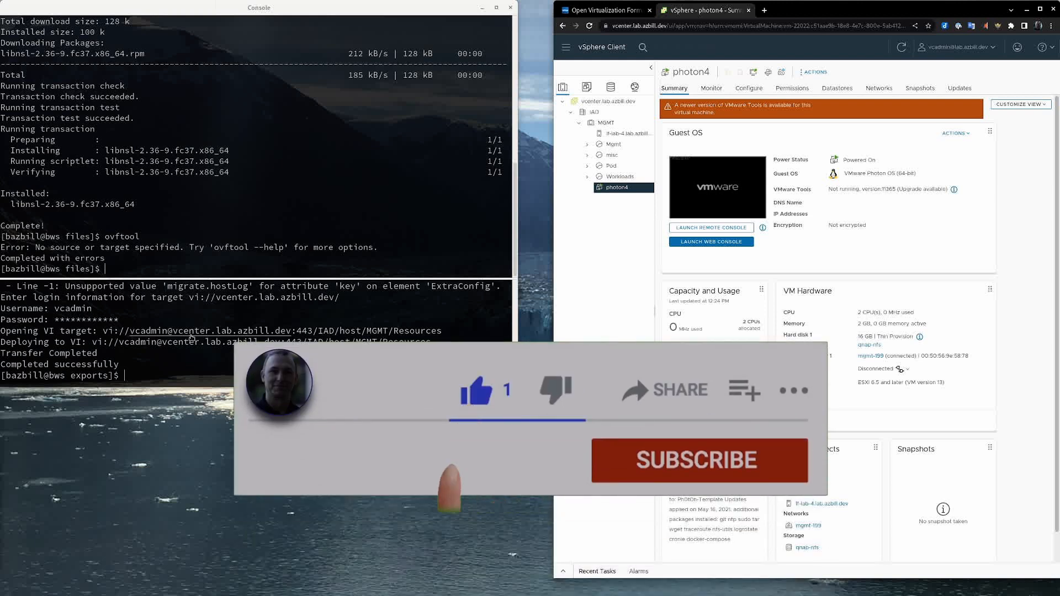
{"action": "left_click", "coordinate": [694, 460]}
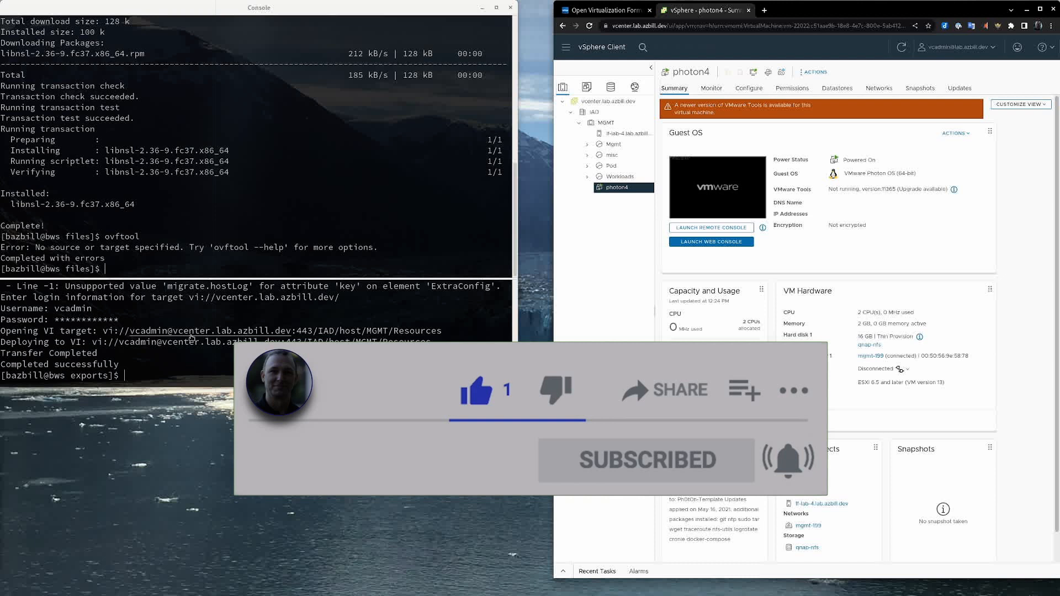